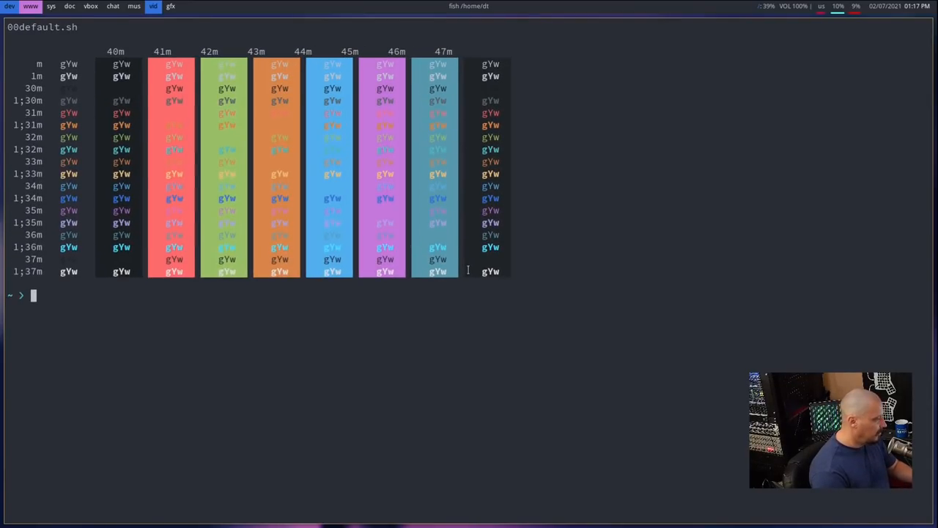
# - Launch Amfora on gemini://distro.tube/ from the fish prompt
pyautogui.write('amfora gemini://distro.tube/')
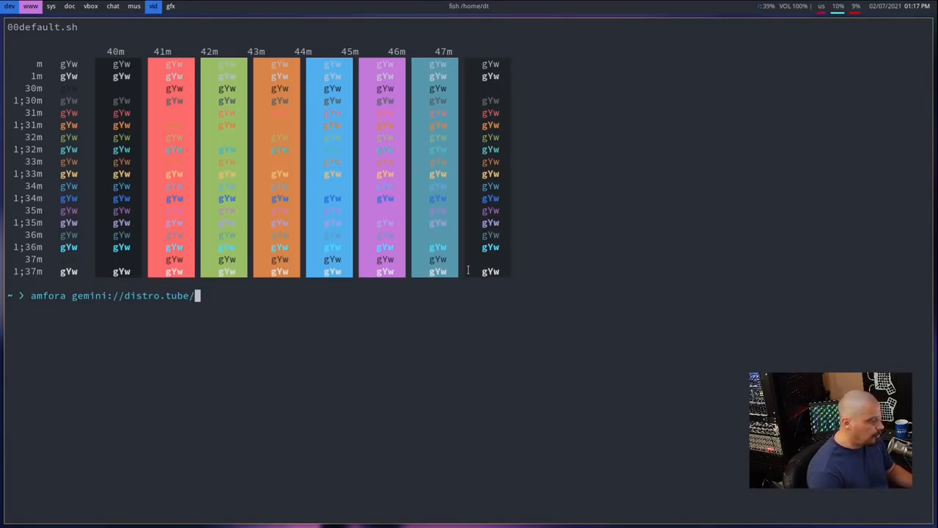
pyautogui.press('Return')
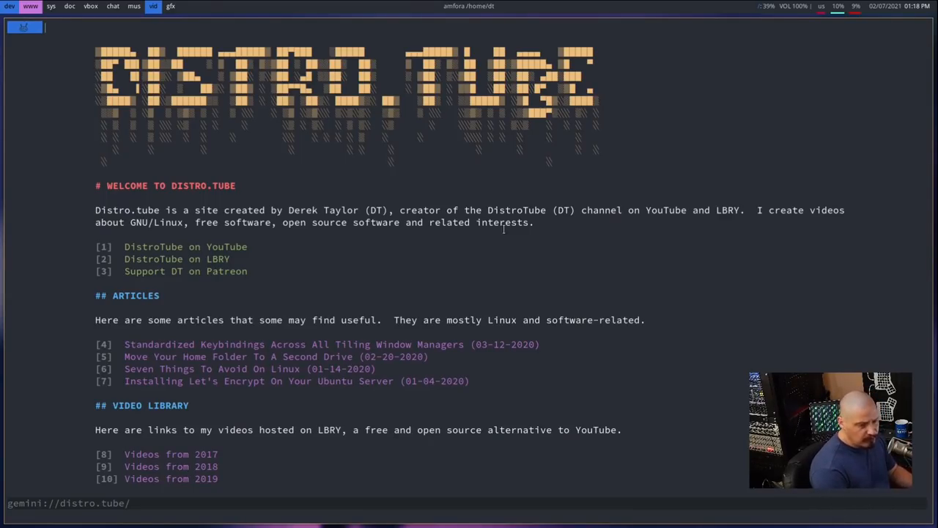
pyautogui.scroll(3)
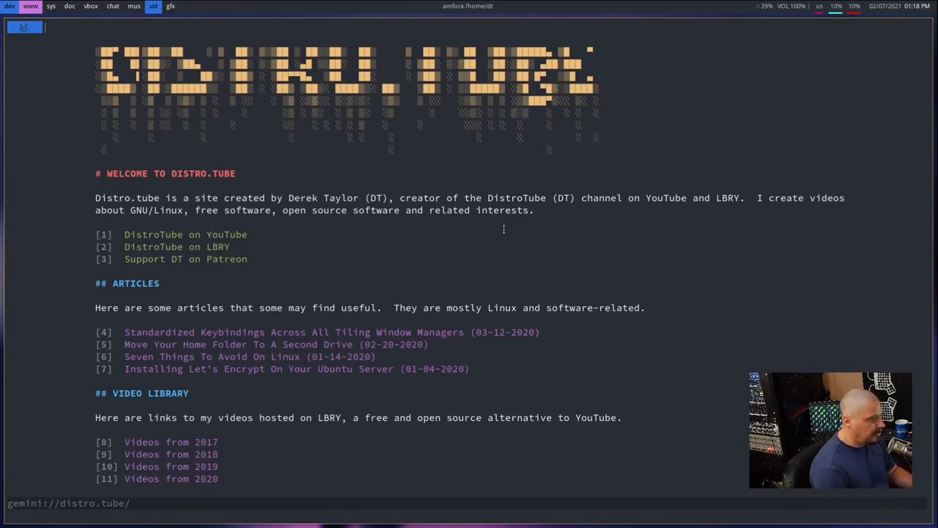
pyautogui.scroll(-3)
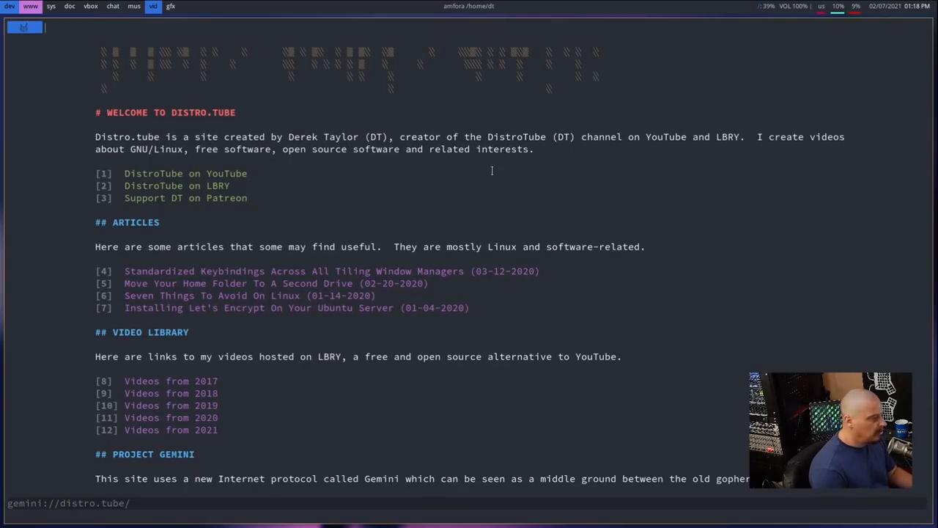
pyautogui.moveTo(277, 203)
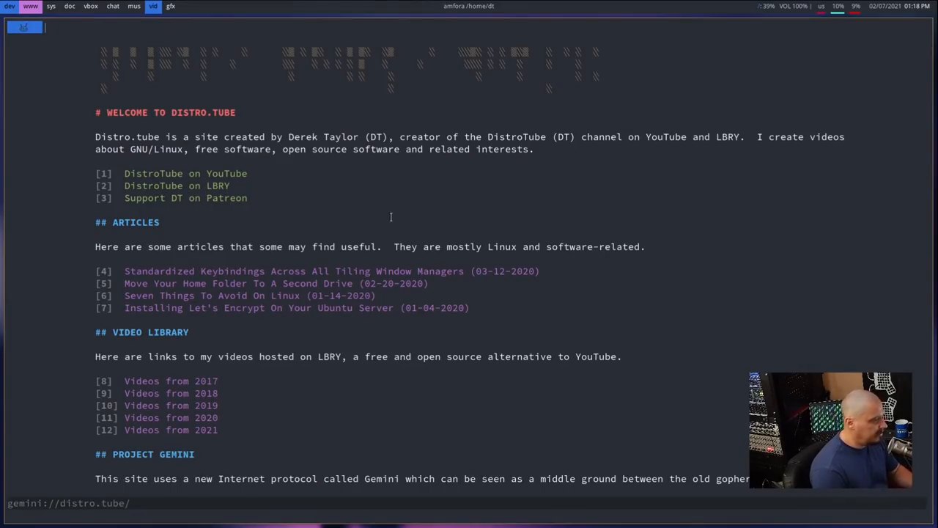
pyautogui.scroll(-3)
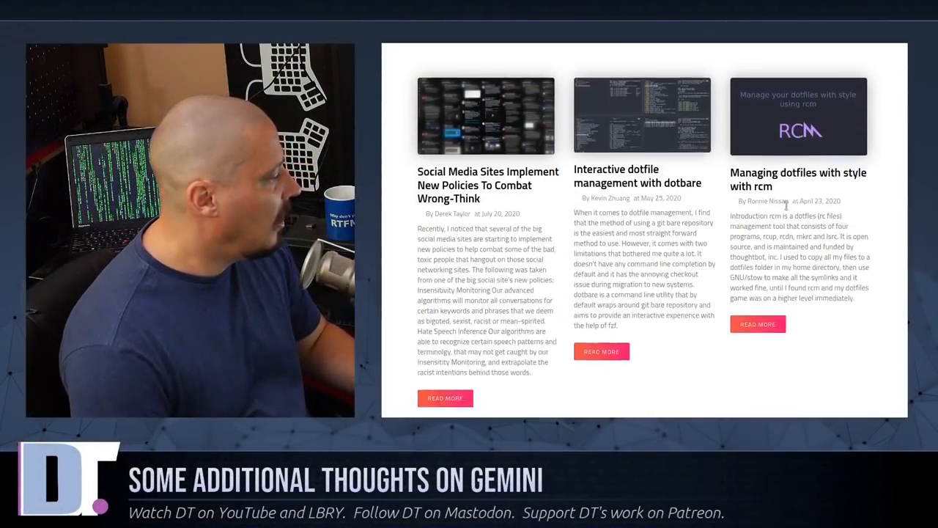
pyautogui.scroll(-3)
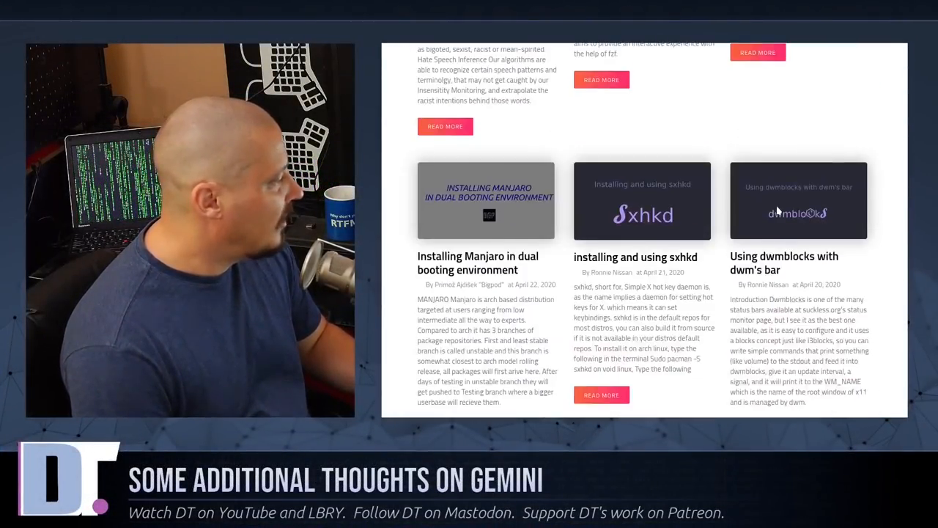
pyautogui.scroll(3)
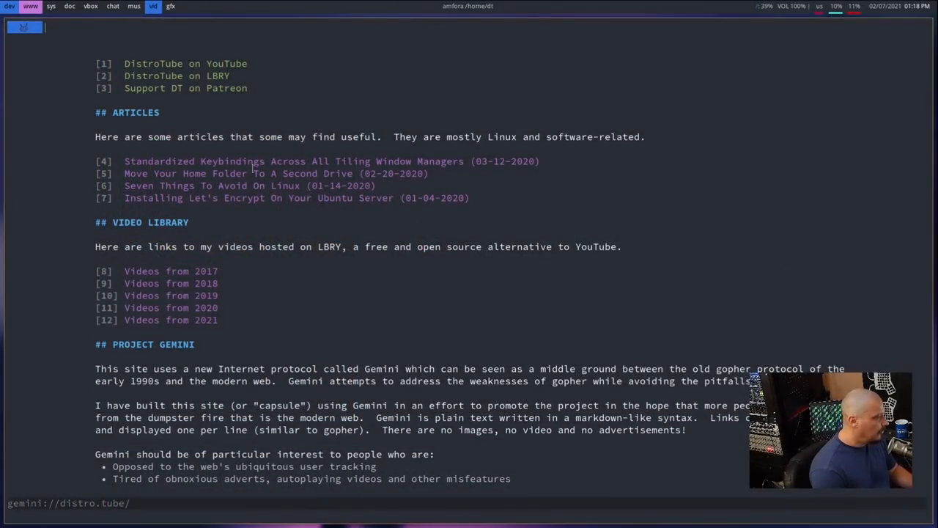
pyautogui.moveTo(726, 303)
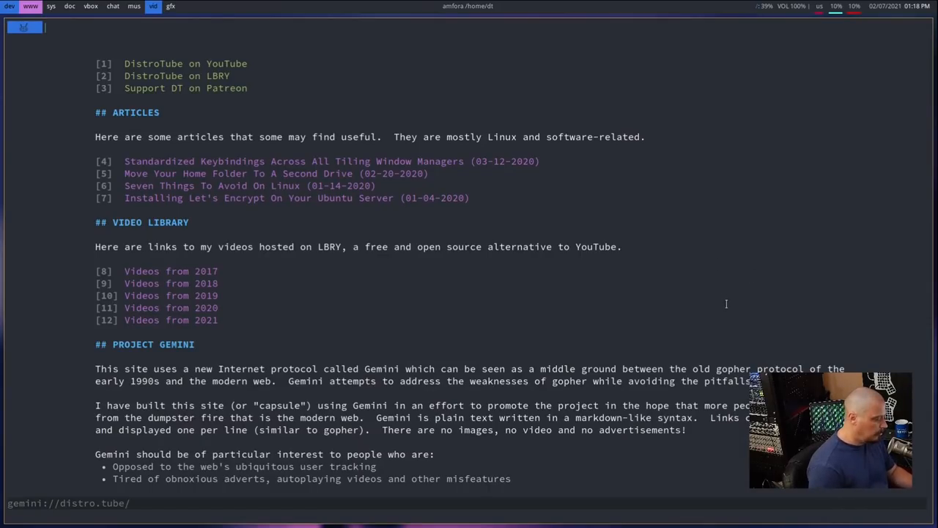
# - Follow link [4] to the Standardized Keybindings article and read down it
pyautogui.click(330, 160)
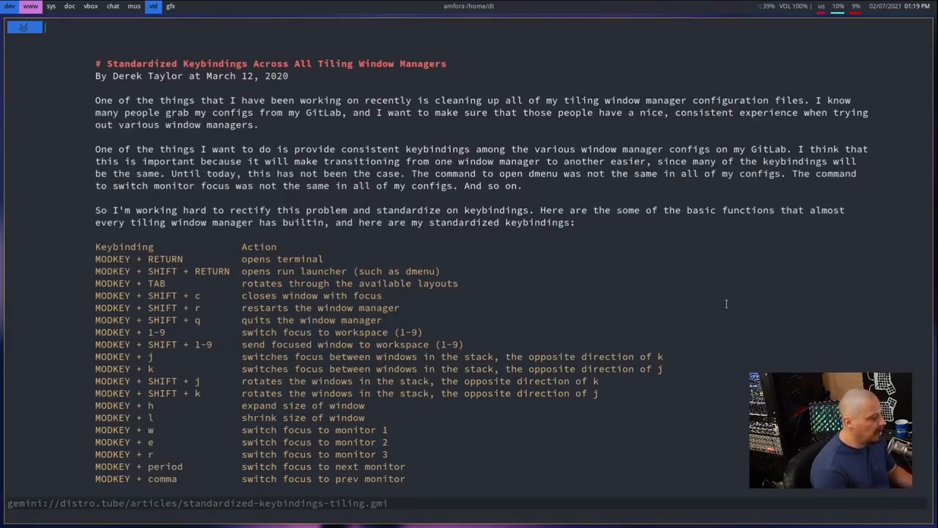
pyautogui.scroll(-3)
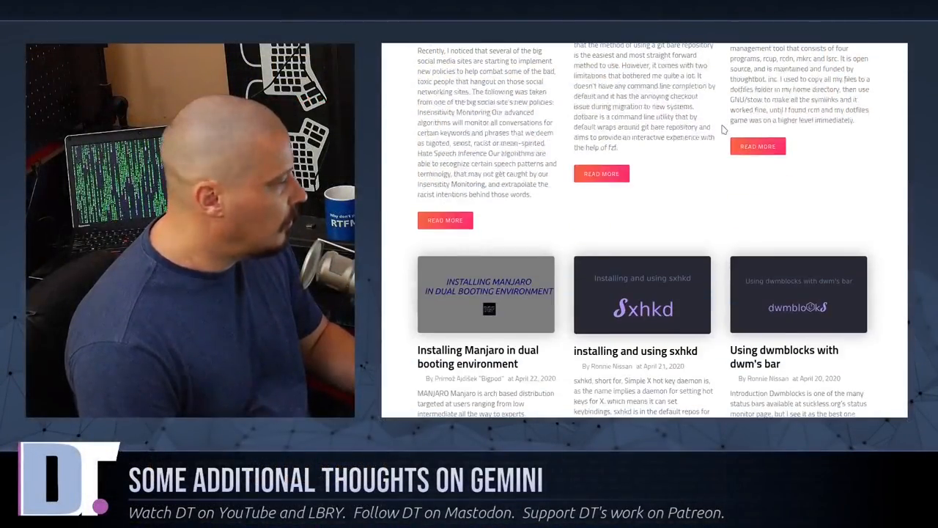
# - Scroll through the distrotube.com Standardized Keybindings article to its end and back up
pyautogui.scroll(-3)
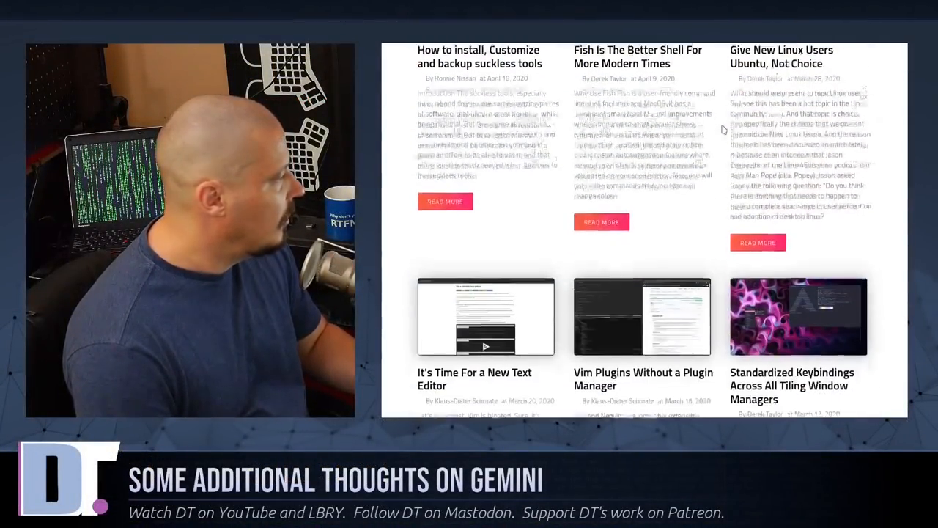
pyautogui.scroll(-3)
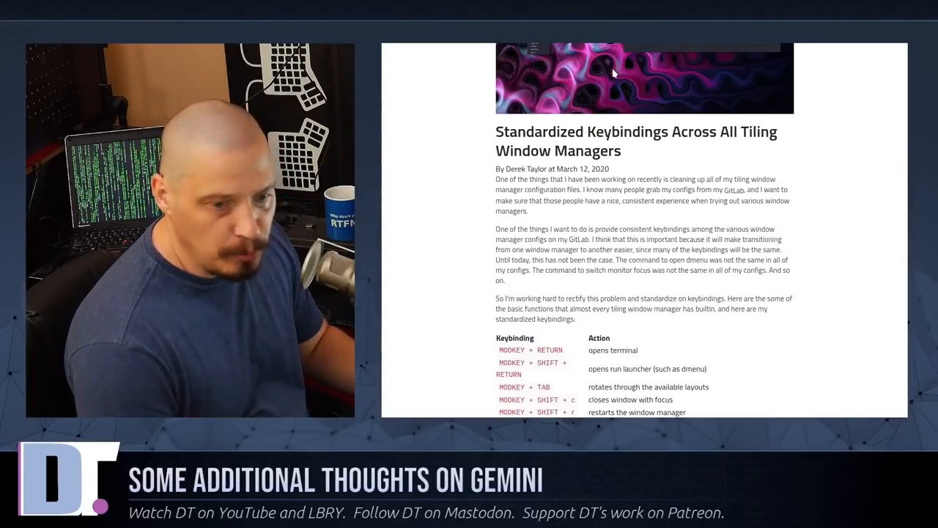
pyautogui.scroll(-3)
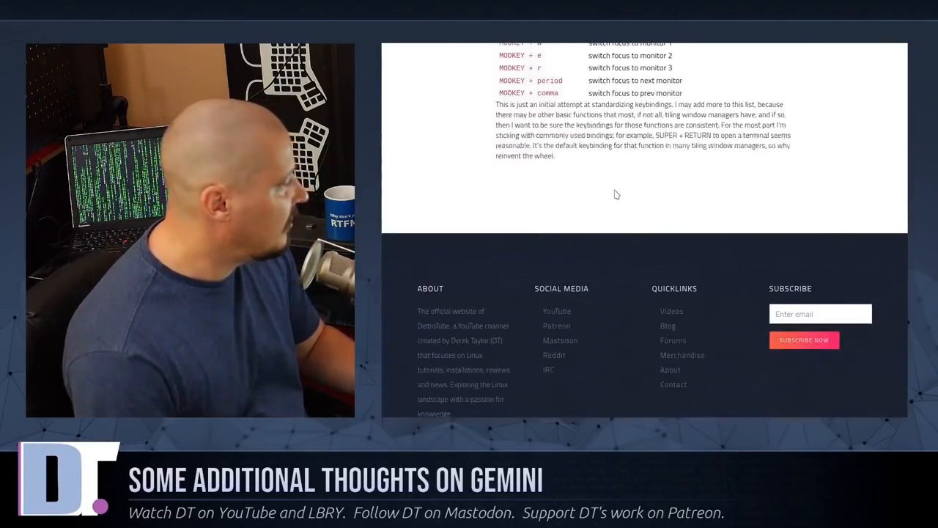
pyautogui.scroll(3)
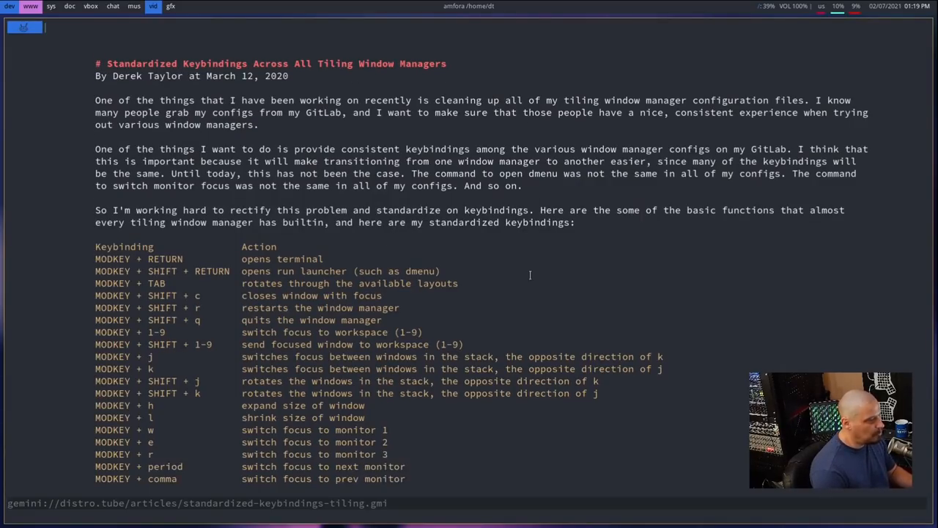
pyautogui.scroll(-3)
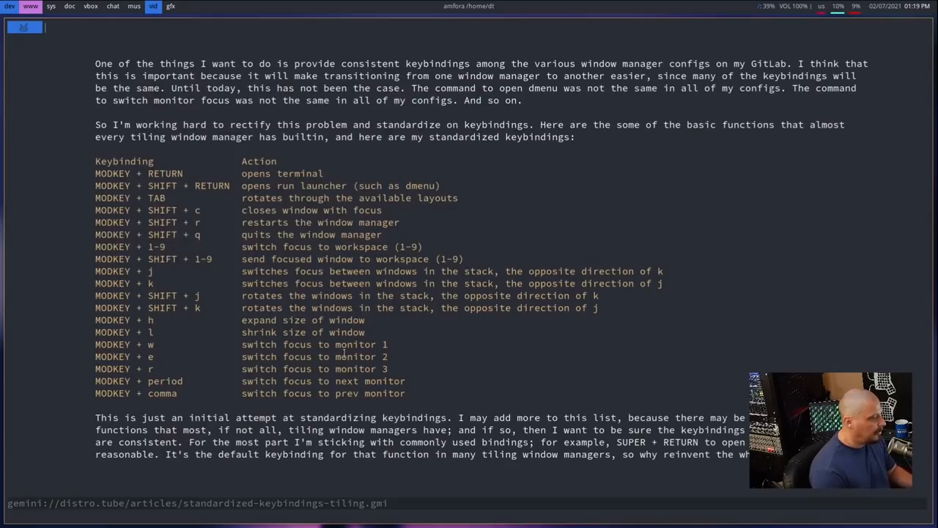
pyautogui.moveTo(95, 185); pyautogui.dragTo(404, 393)
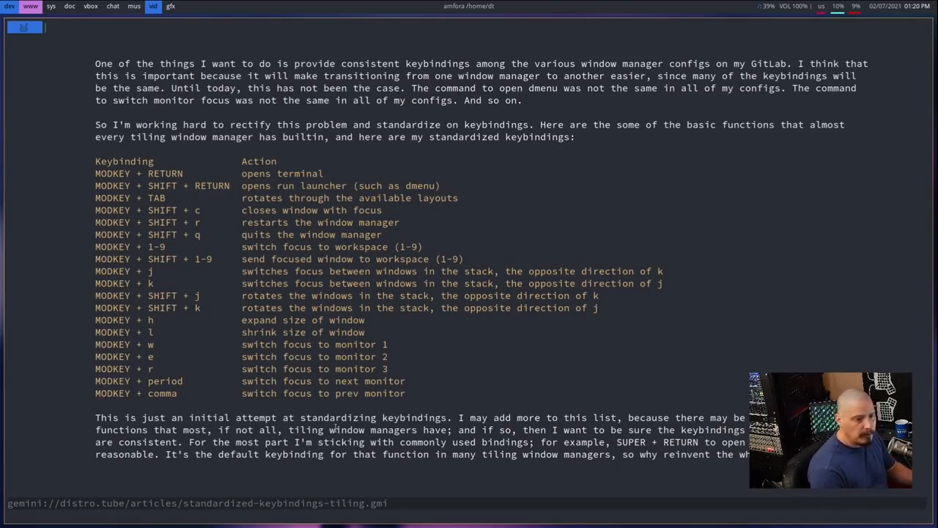
pyautogui.scroll(3)
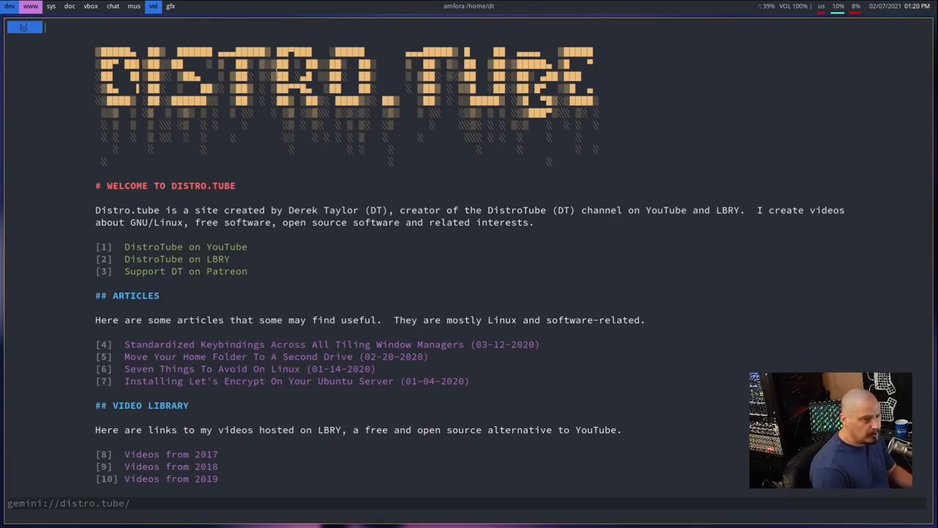
pyautogui.moveTo(443, 172)
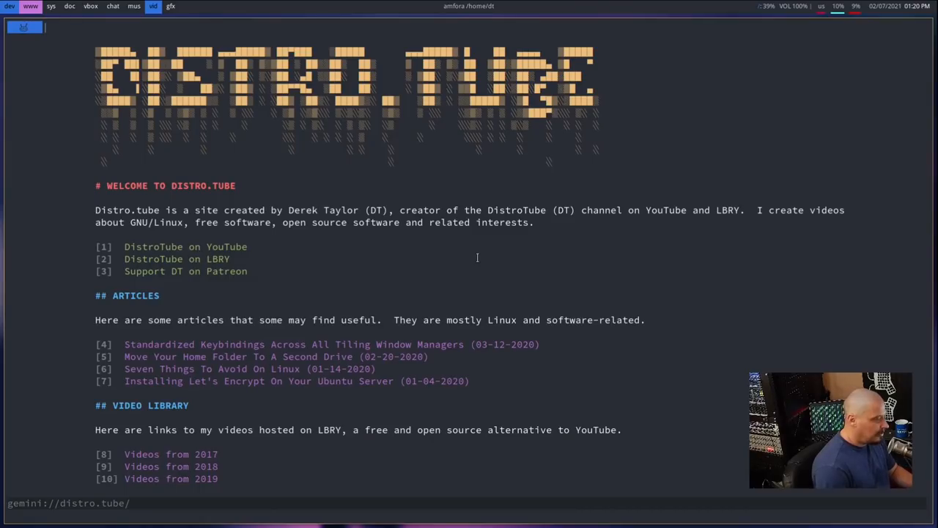
pyautogui.moveTo(526, 277)
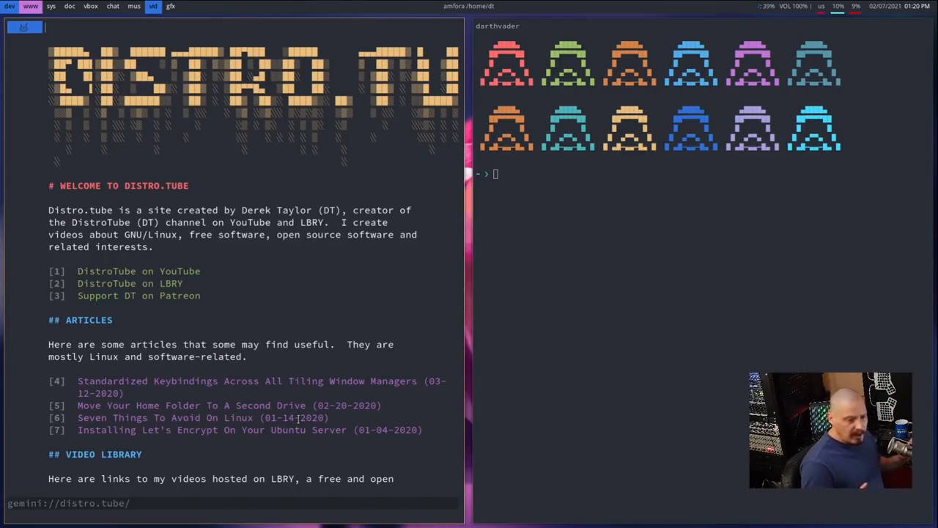
pyautogui.scroll(-3)
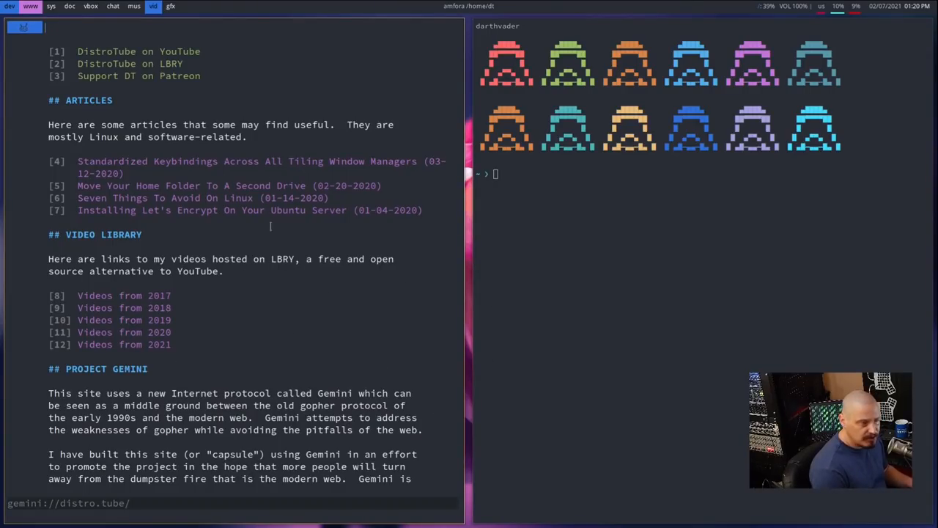
pyautogui.scroll(3)
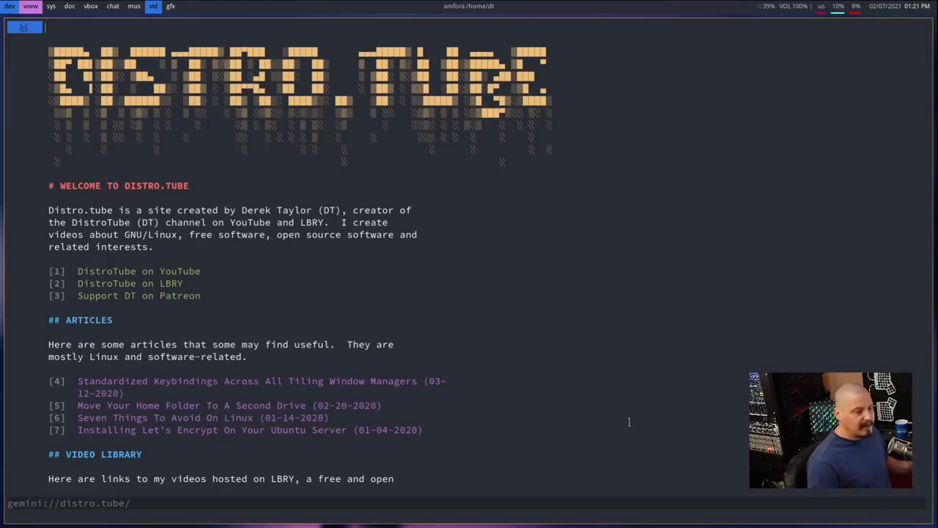
pyautogui.moveTo(318, 248)
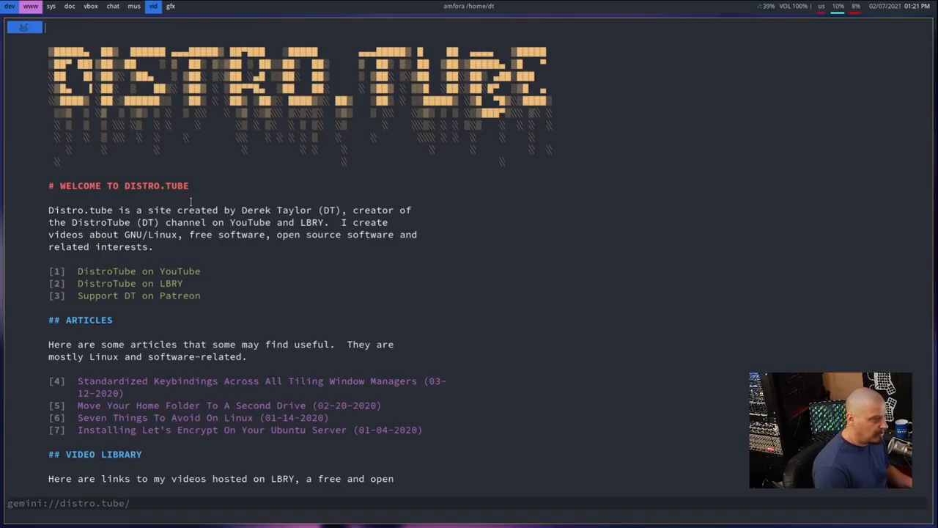
pyautogui.scroll(-3)
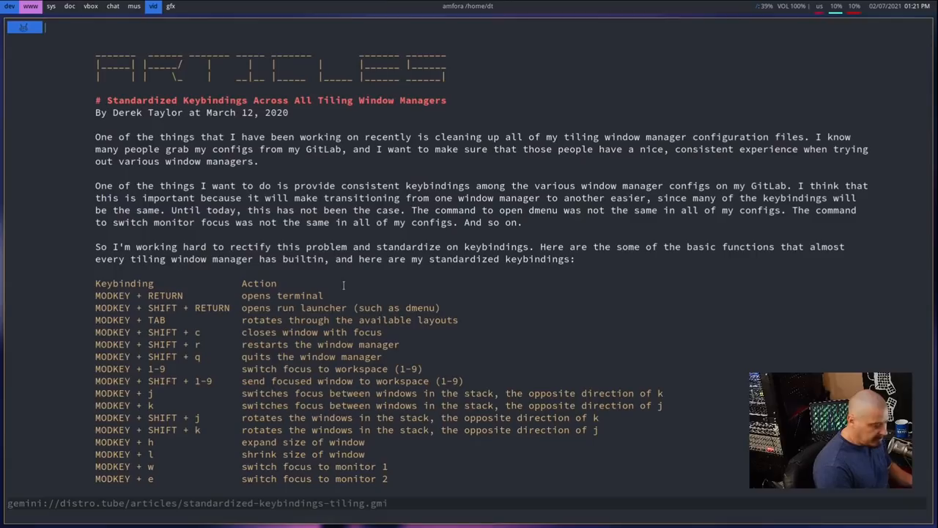
pyautogui.scroll(-3)
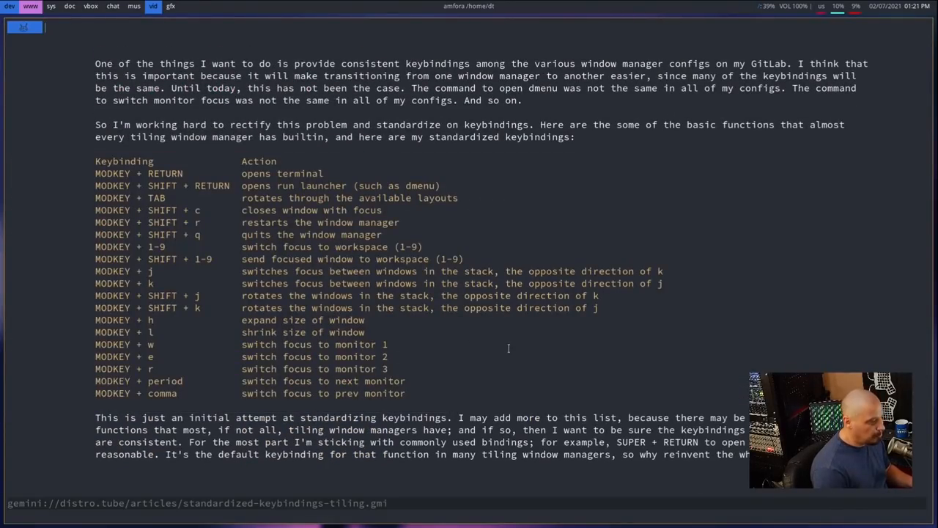
pyautogui.scroll(3)
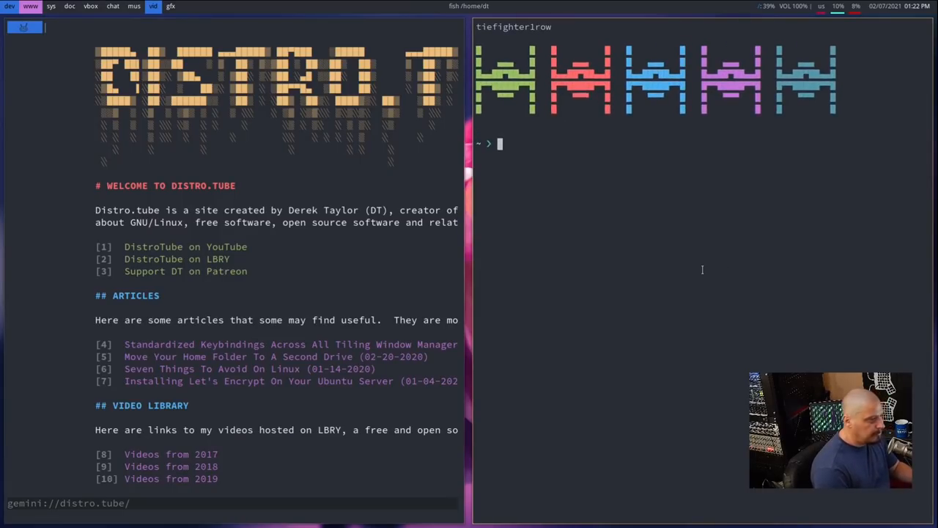
# - Render the distro.tube banner with figlet in the fish terminal
pyautogui.write('figlet 2017 -f bubble')
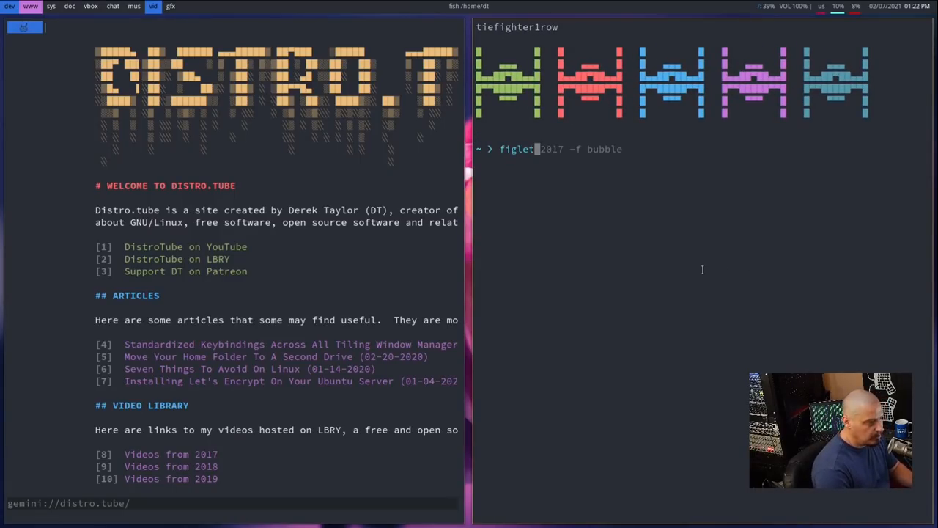
pyautogui.write('distro.')
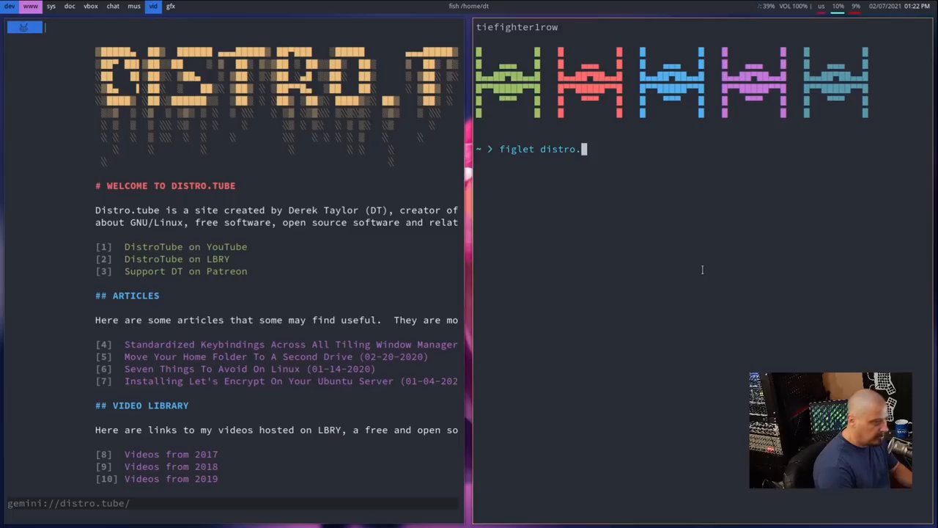
pyautogui.press('Return')
pyautogui.write('figlet')
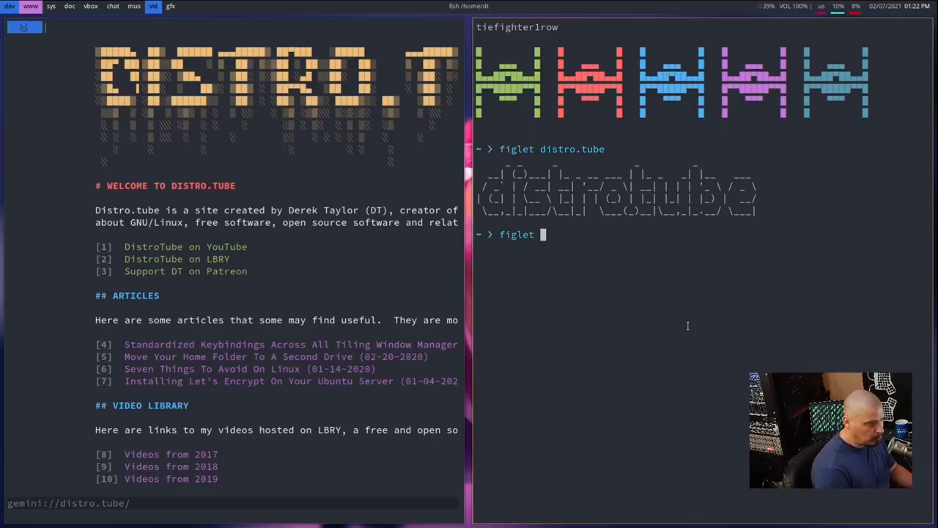
# - Render 2017 in figlet's bubble font below the banner
pyautogui.write('2017 -f bubble')
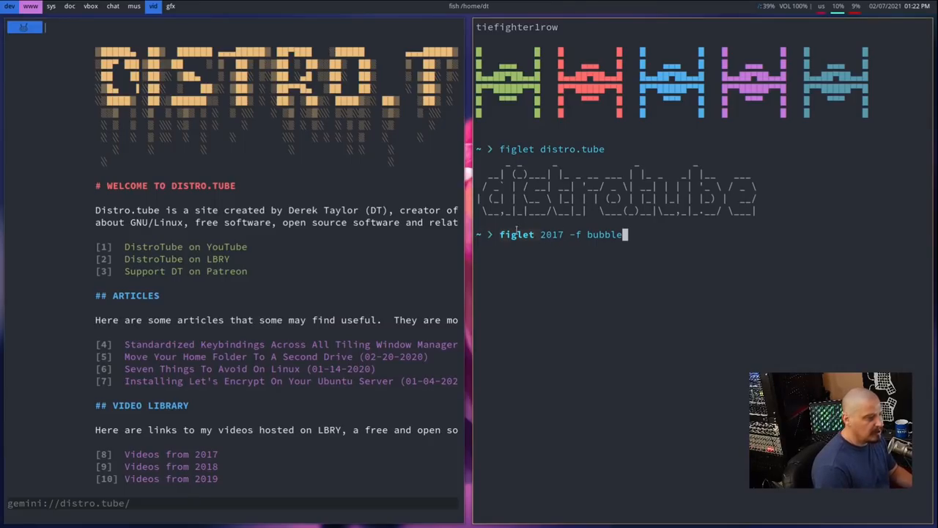
pyautogui.doubleClick(551, 234)
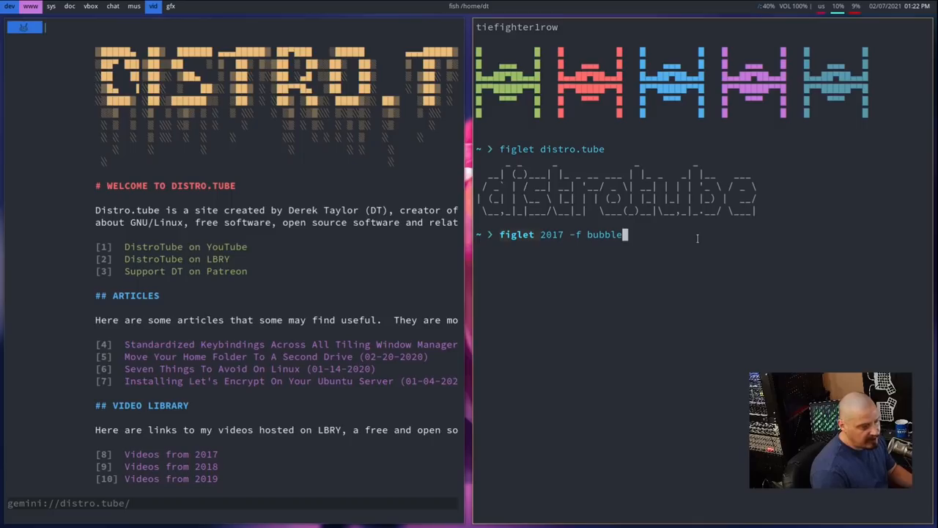
pyautogui.press('Return')
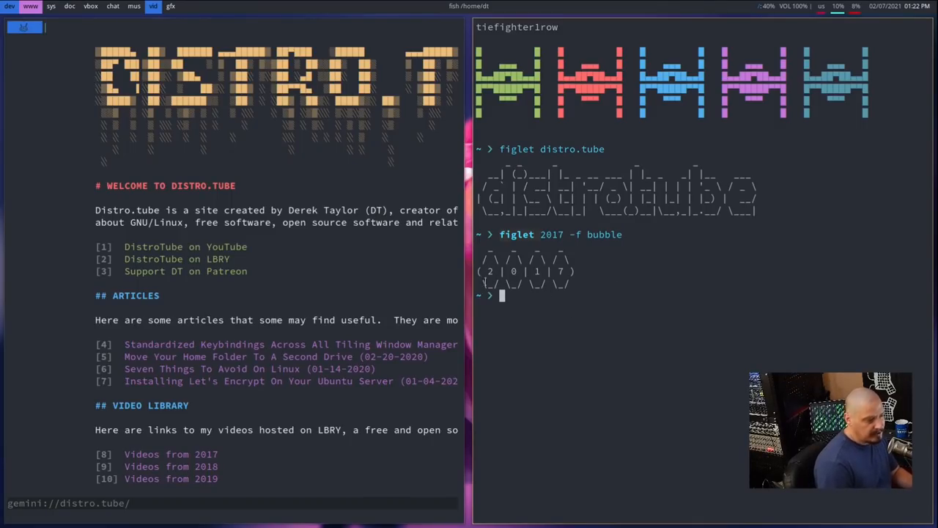
pyautogui.moveTo(592, 326)
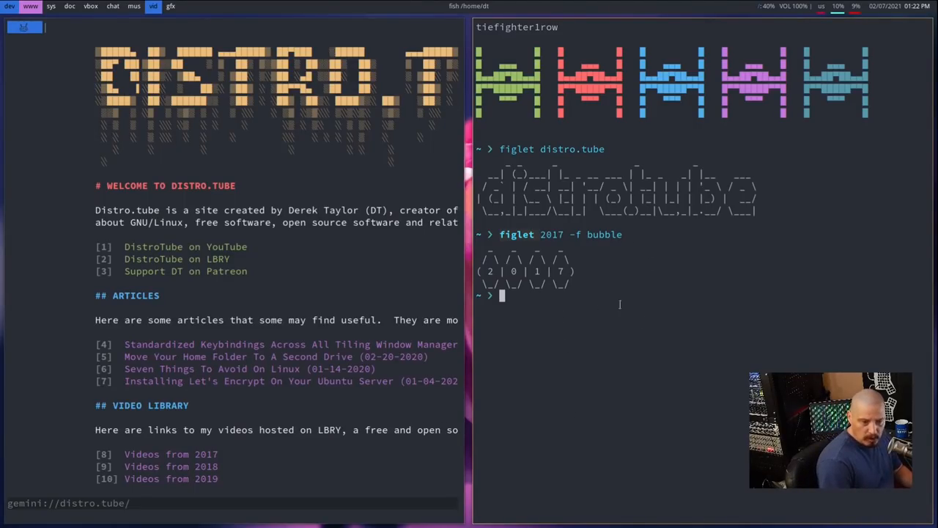
pyautogui.moveTo(563, 326)
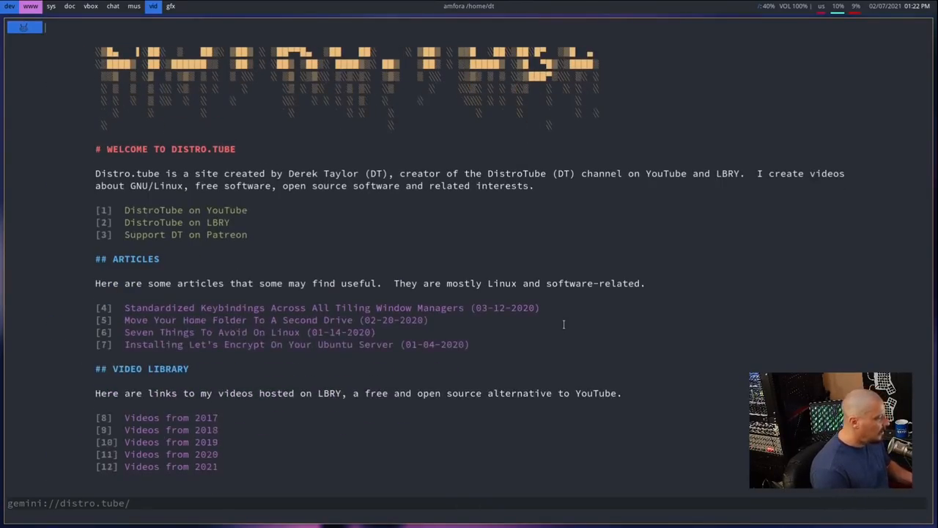
# - Go to the Video Library section and follow link [8] Videos from 2017
pyautogui.scroll(-3)
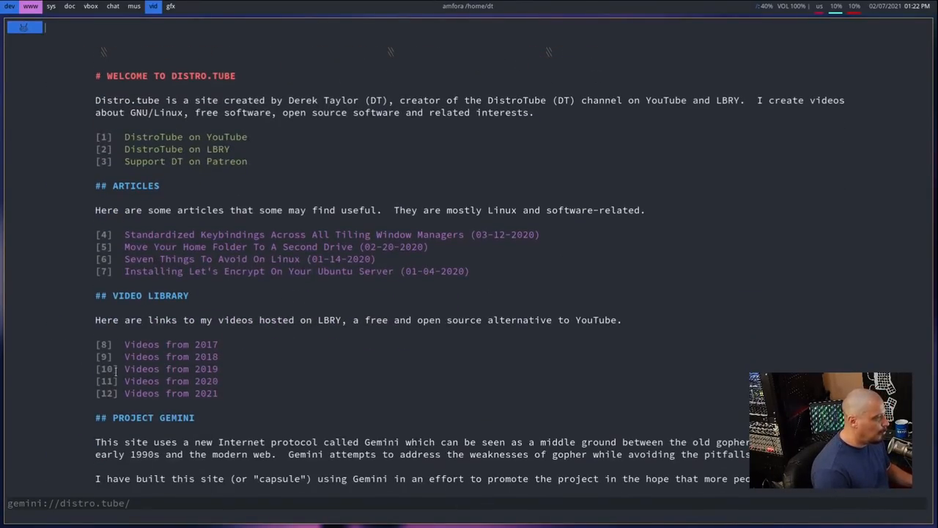
pyautogui.scroll(-3)
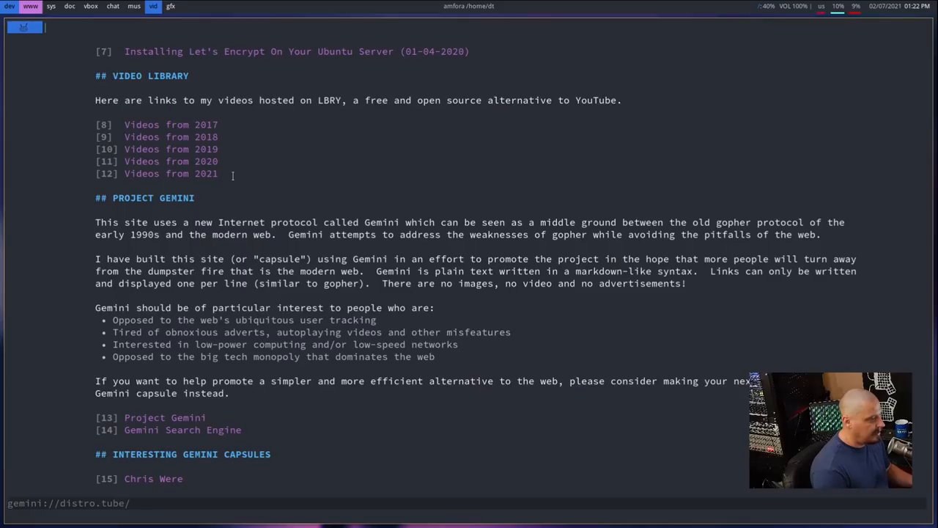
pyautogui.moveTo(252, 138)
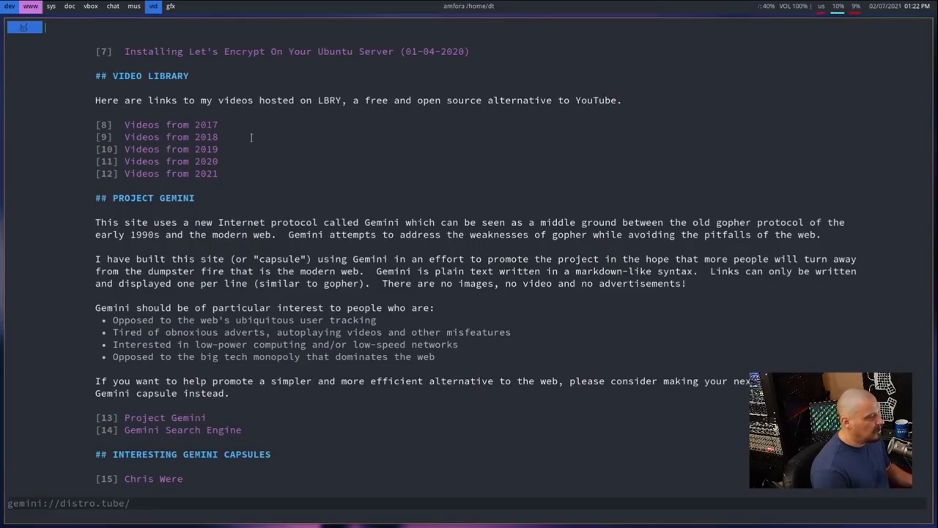
pyautogui.click(170, 125)
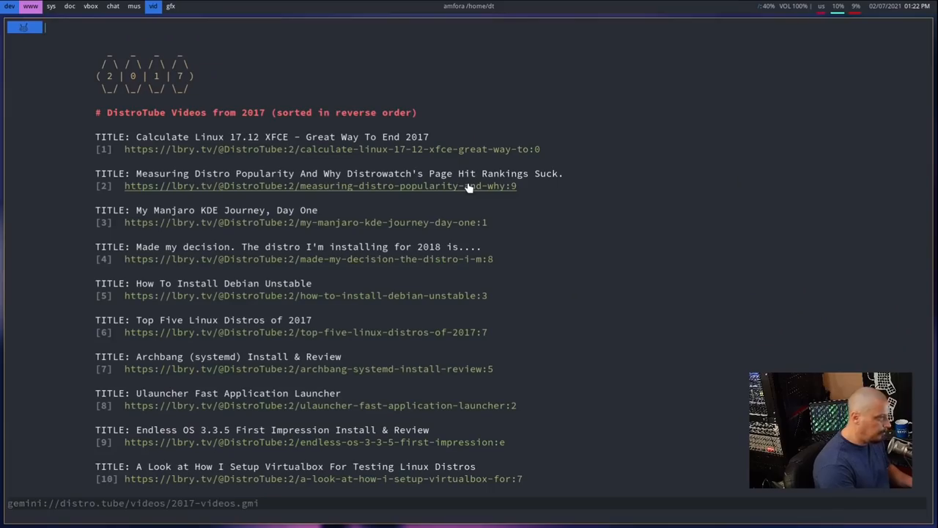
pyautogui.moveTo(205, 100)
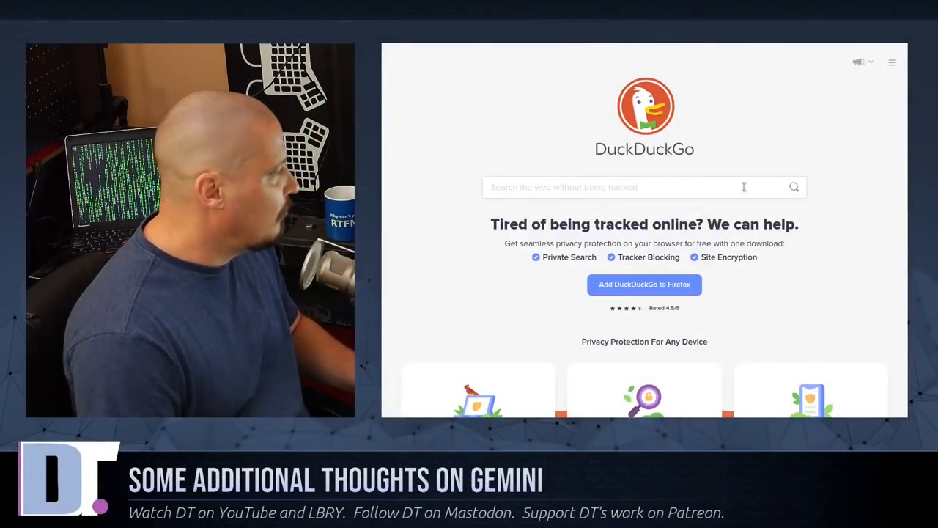
# - Search DuckDuckGo for 'ascii text generator'
pyautogui.write('ascii text generator')
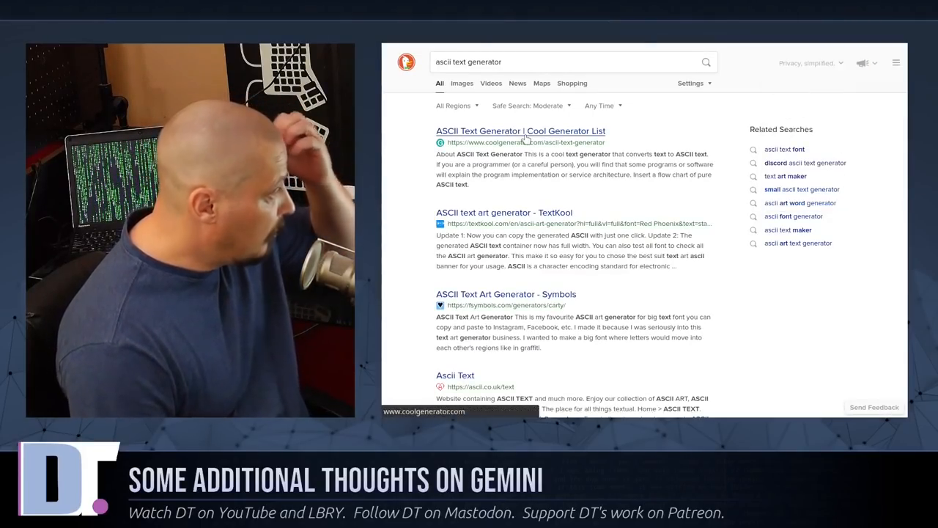
# - Open Cool Generator's ASCII Text Generator result and look over the page
pyautogui.click(520, 131)
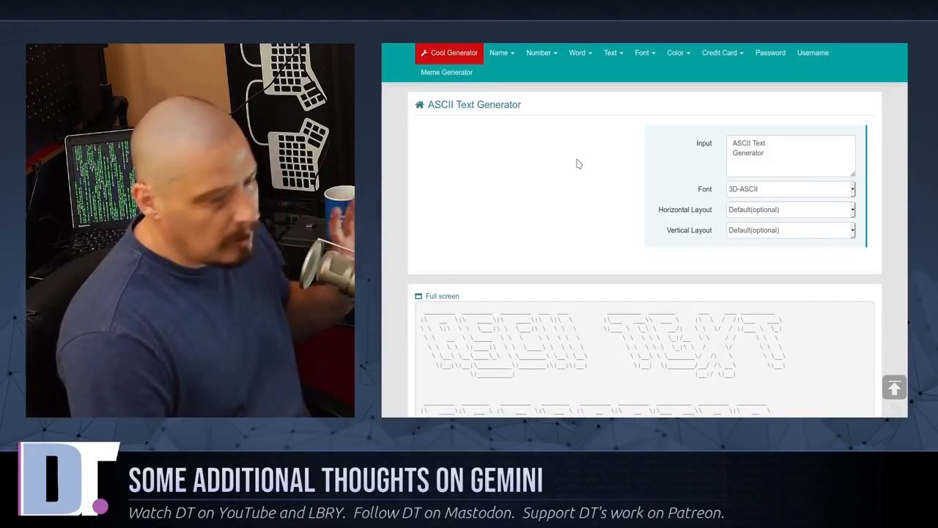
pyautogui.scroll(3)
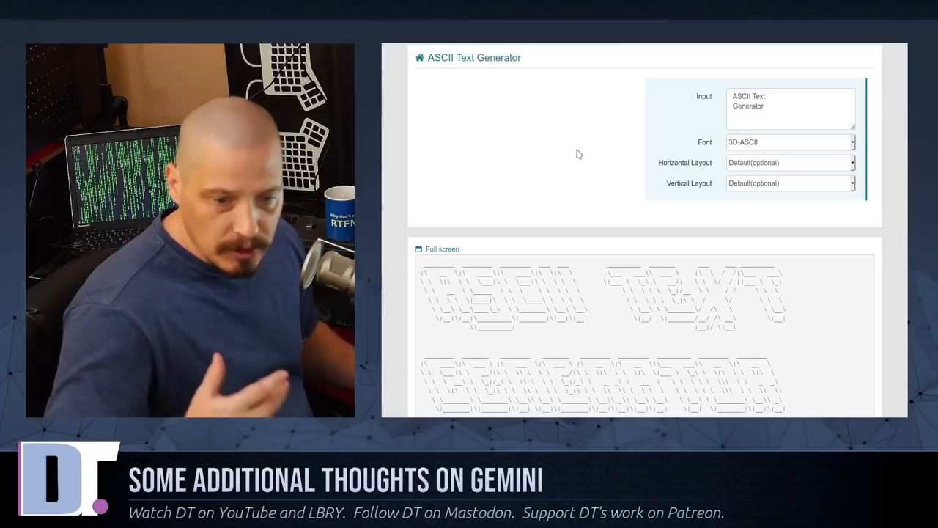
pyautogui.scroll(-3)
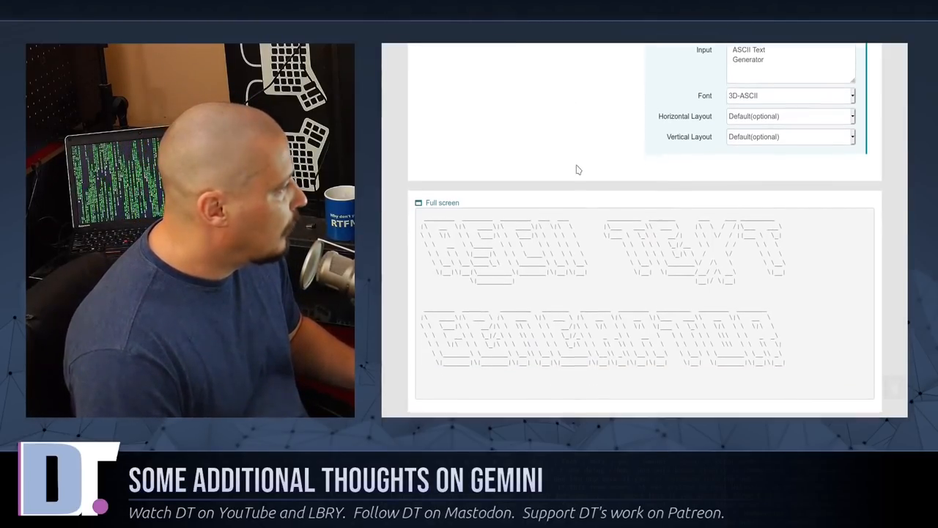
pyautogui.scroll(3)
pyautogui.write('d')
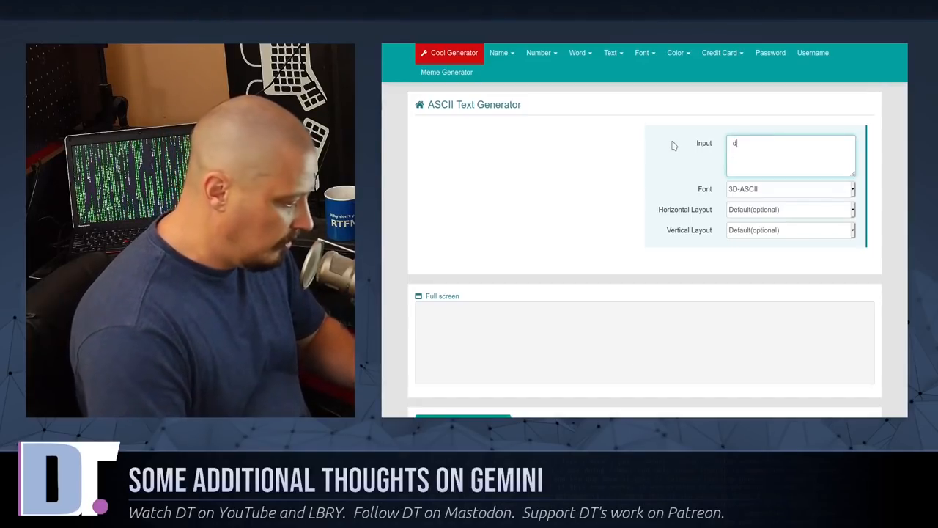
# - Enter distro.tube as the input and view its 3D-ASCII rendering
pyautogui.write('istro.tube')
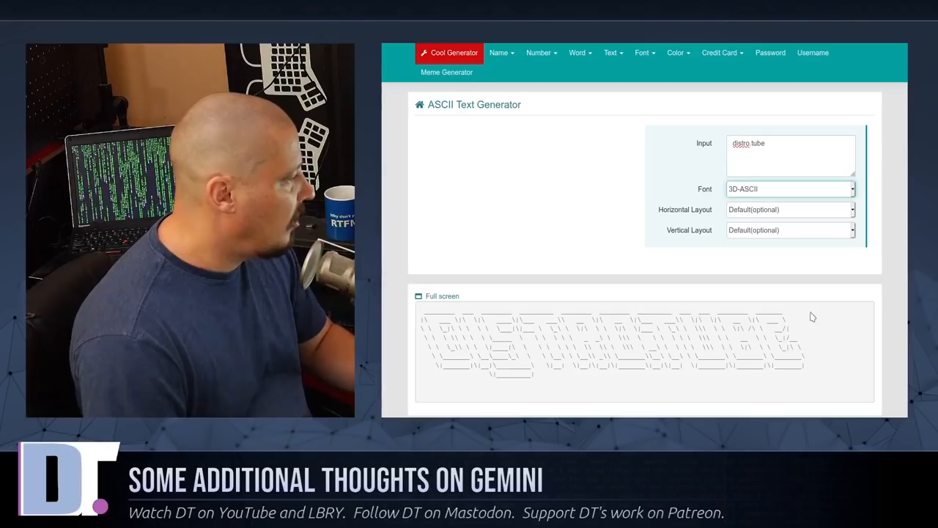
pyautogui.moveTo(771, 324)
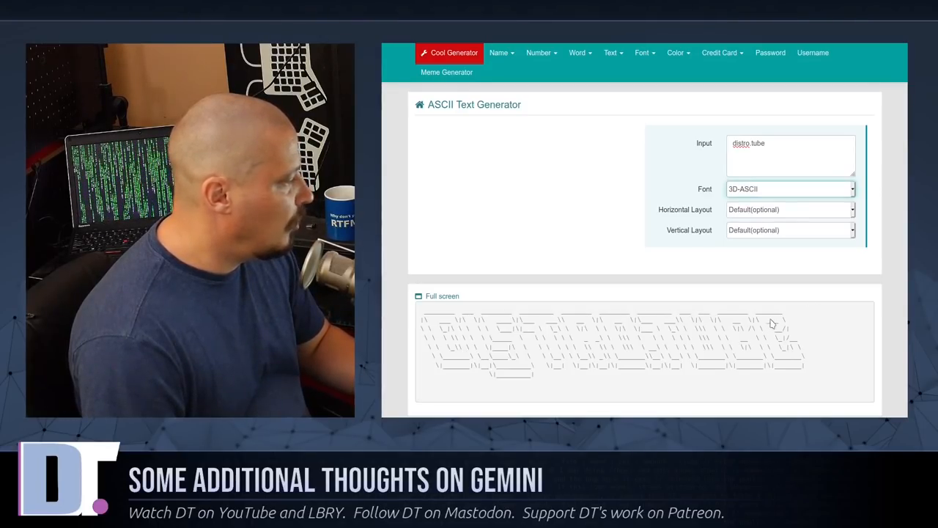
pyautogui.moveTo(751, 337)
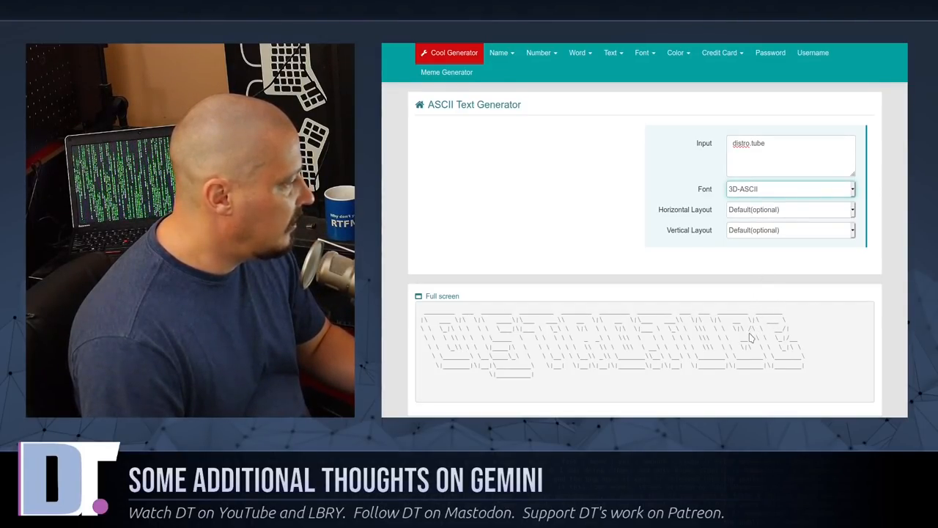
pyautogui.click(789, 188)
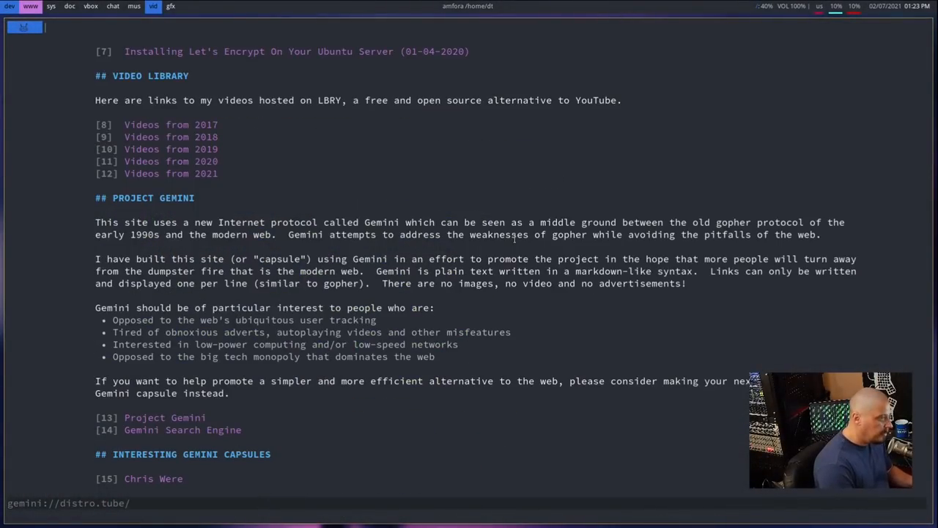
# - Scroll the distro.tube home page back up to the Video Library and Project Gemini sections
pyautogui.scroll(3)
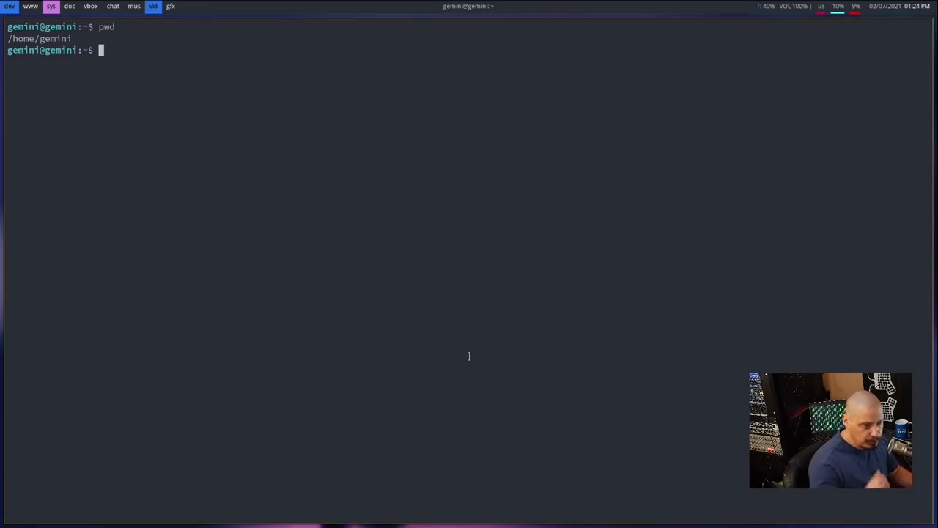
# - Move into the content directory in the SSH session
pyautogui.write('cd')
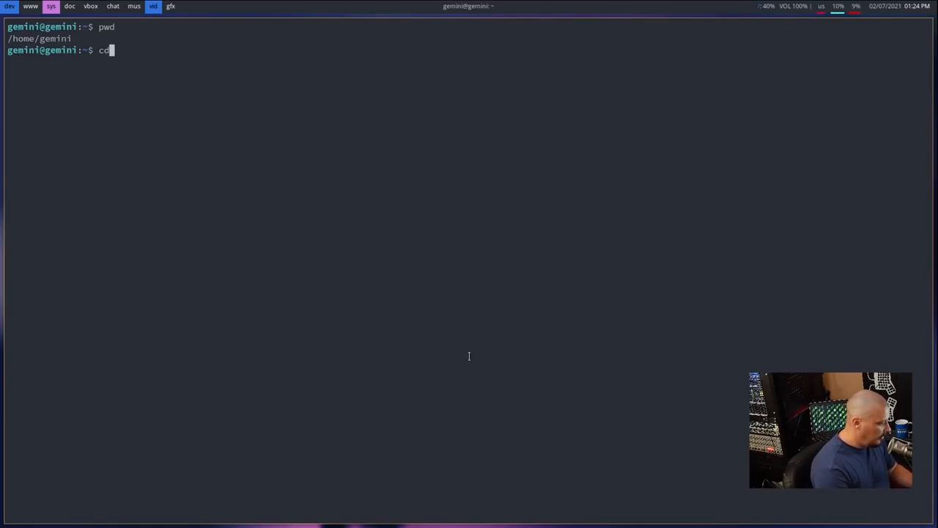
pyautogui.press('Return')
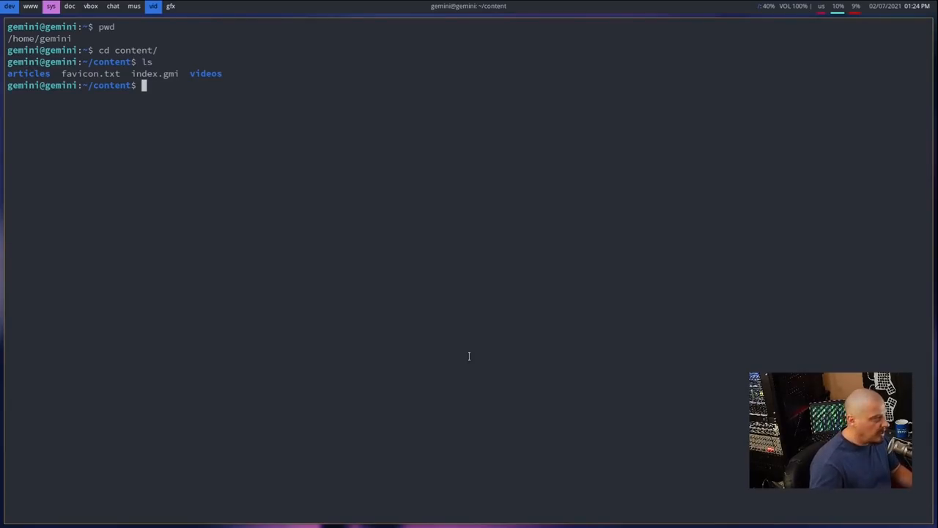
pyautogui.moveTo(428, 277)
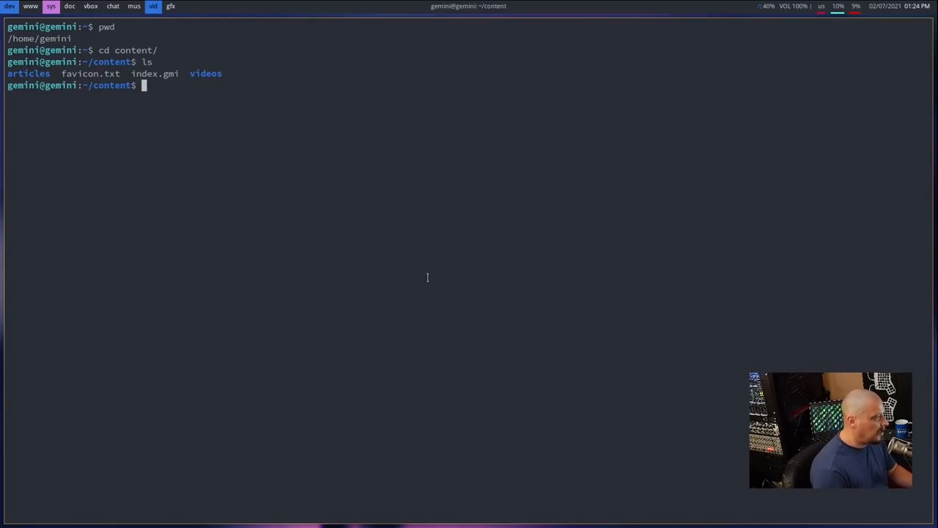
# - Open the capsule's index.gmi in Vim with tab-completed 'vim index.gmi'
pyautogui.write('vim in')
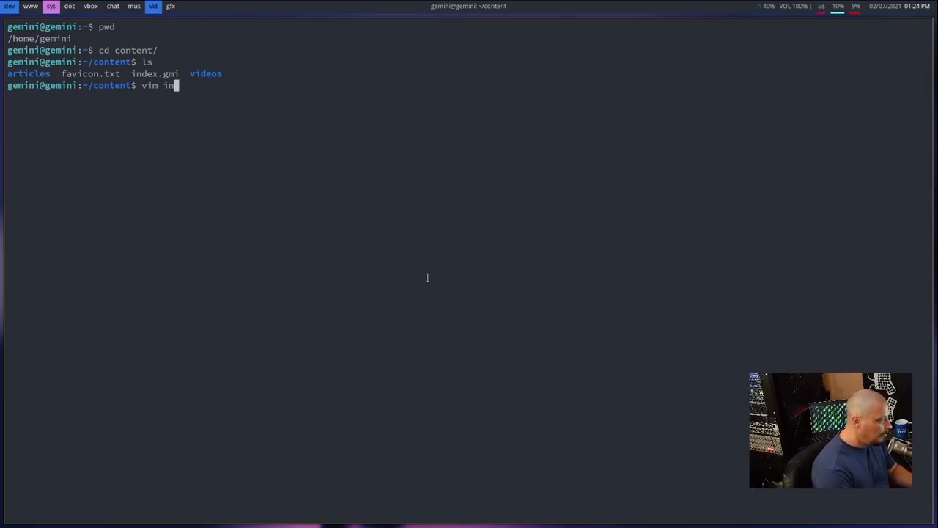
pyautogui.press('Return')
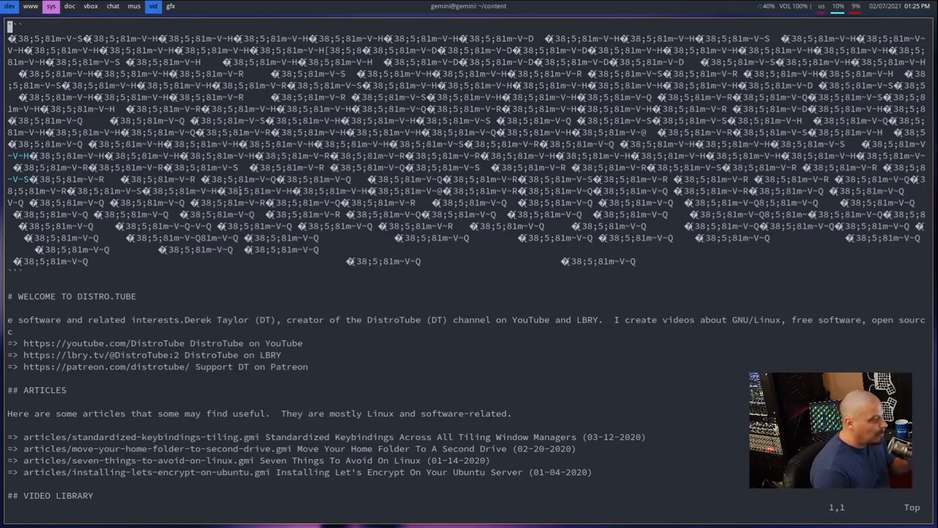
pyautogui.moveTo(458, 246)
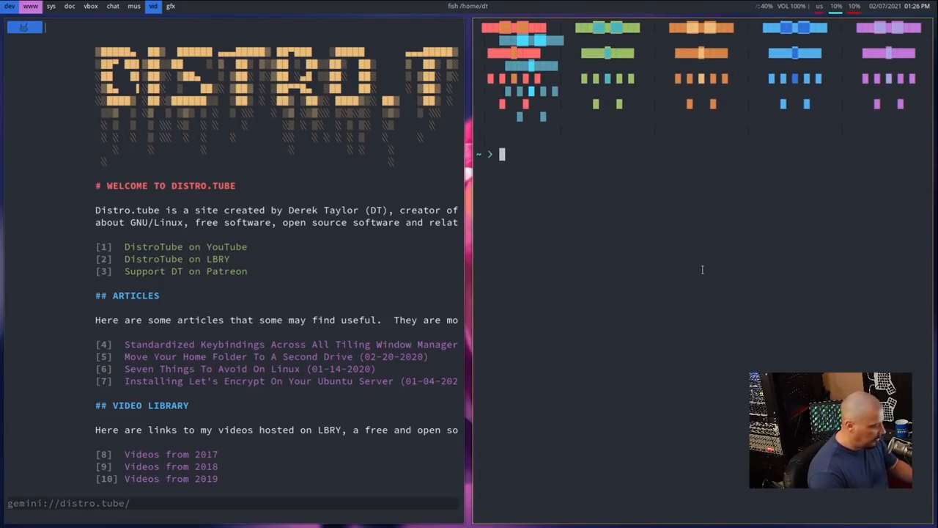
# - Enter the command vim .config/amfora/config.toml at the fish prompt
pyautogui.write('vim .config/leftwm/config.toml')
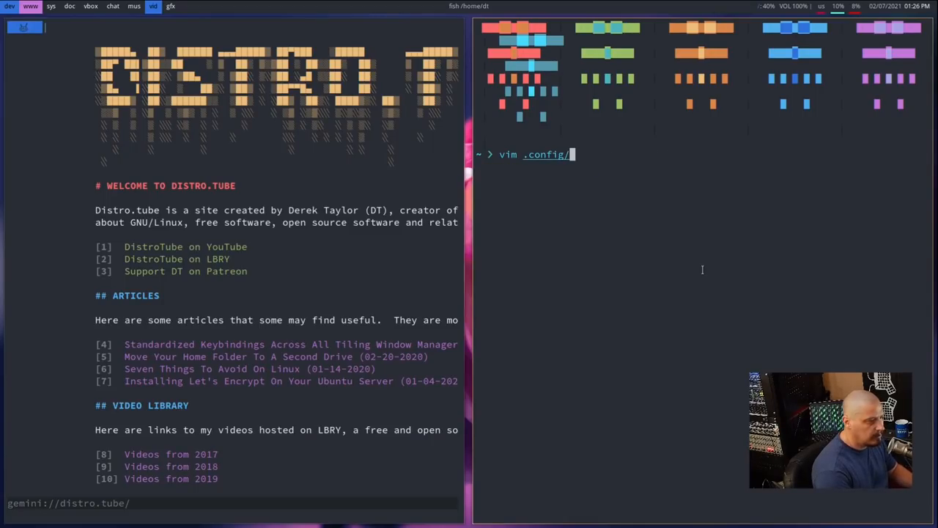
pyautogui.write('amfora/config.toml')
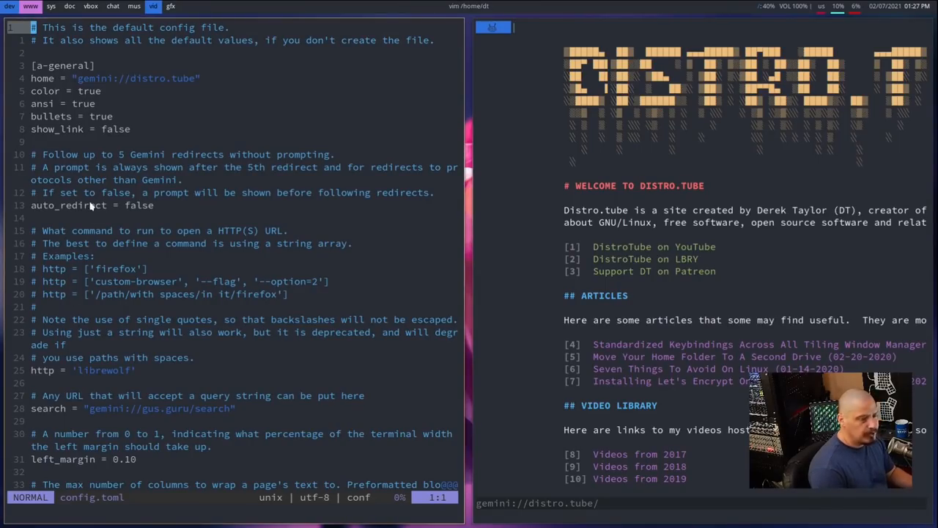
pyautogui.moveTo(44, 86)
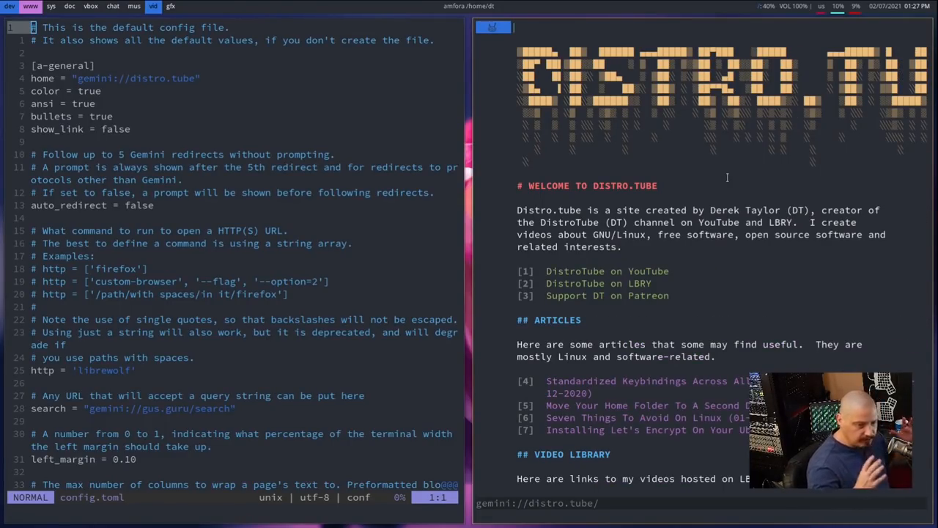
pyautogui.scroll(-3)
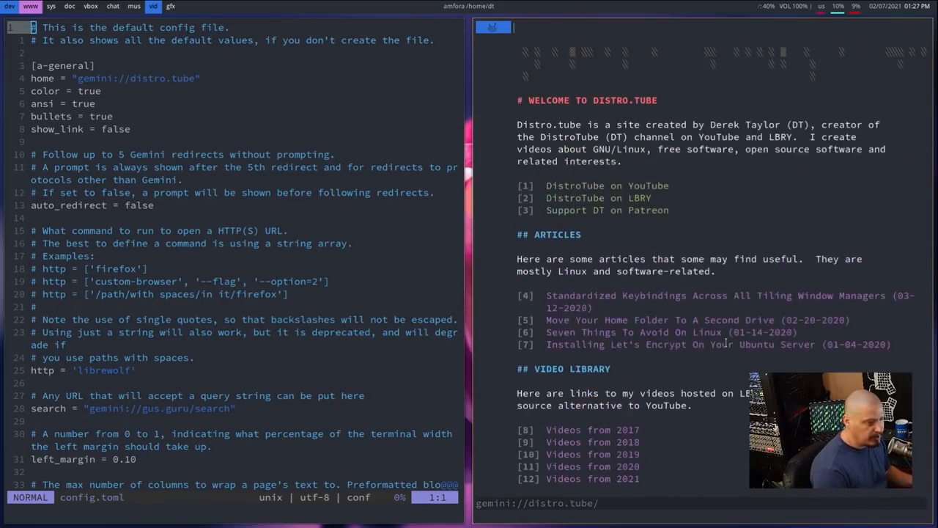
pyautogui.scroll(3)
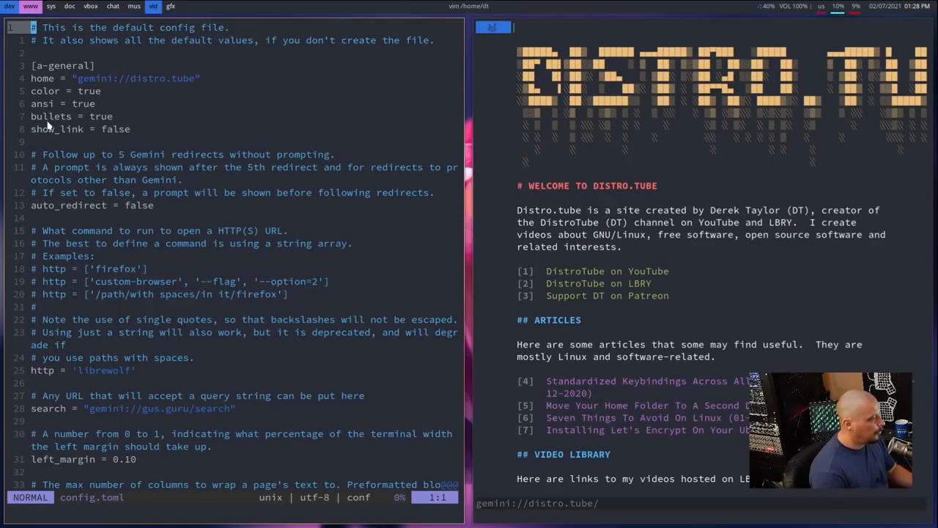
pyautogui.scroll(-3)
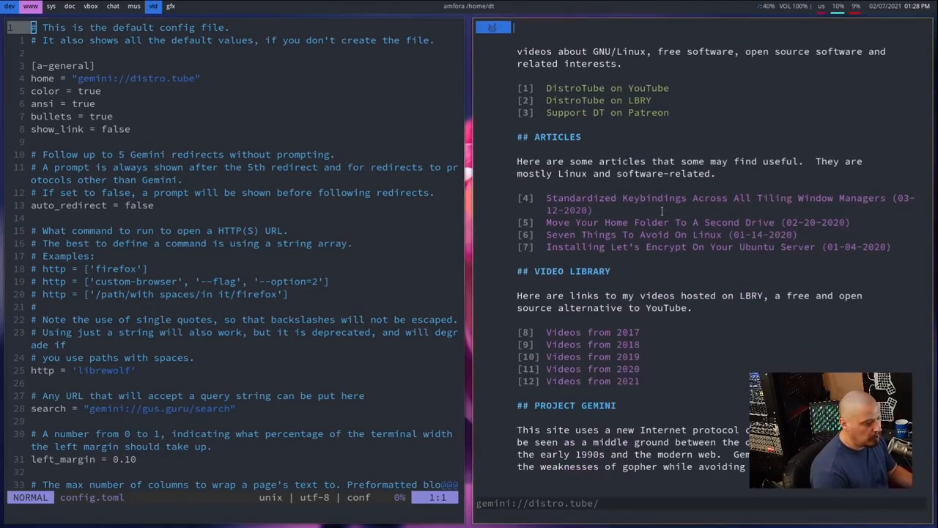
pyautogui.scroll(-3)
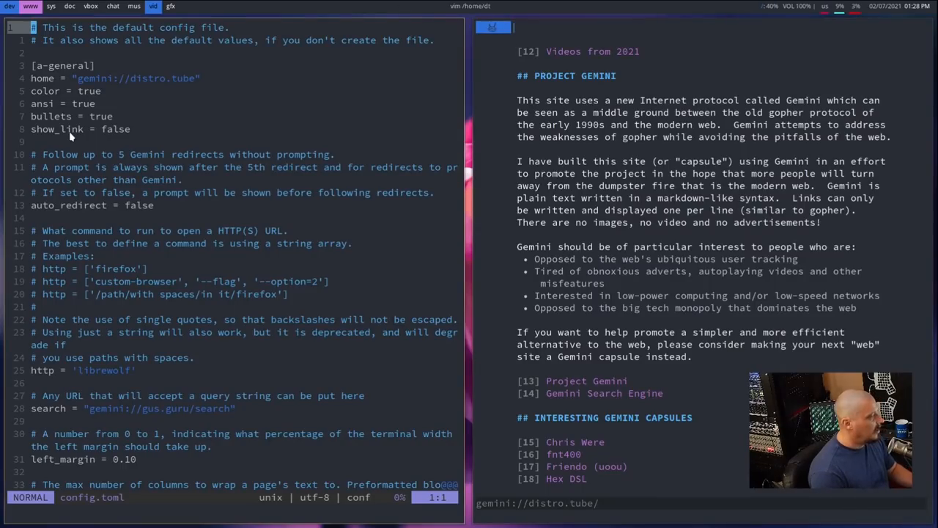
pyautogui.scroll(3)
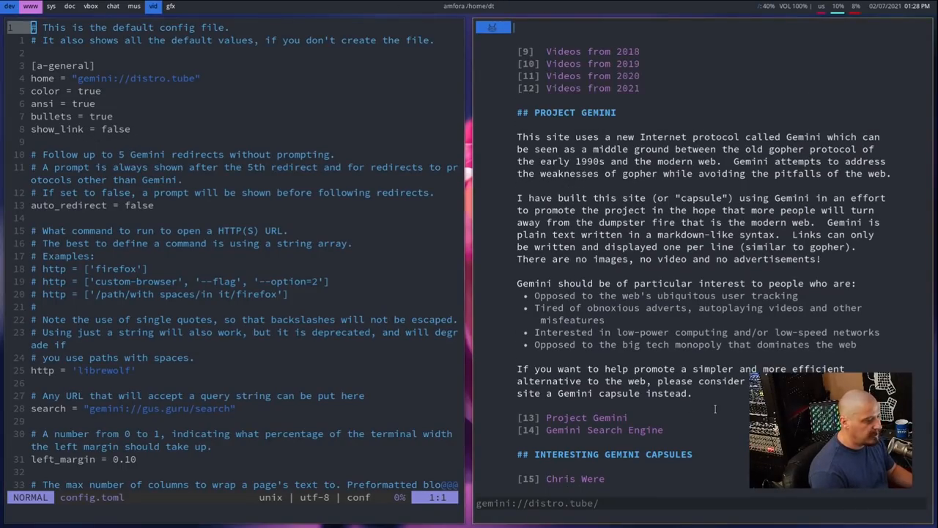
pyautogui.scroll(3)
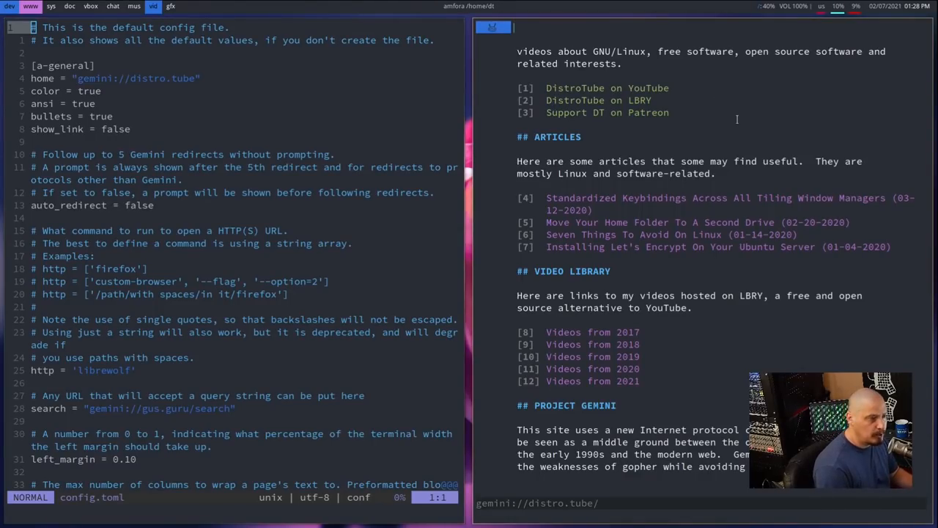
pyautogui.moveTo(727, 154)
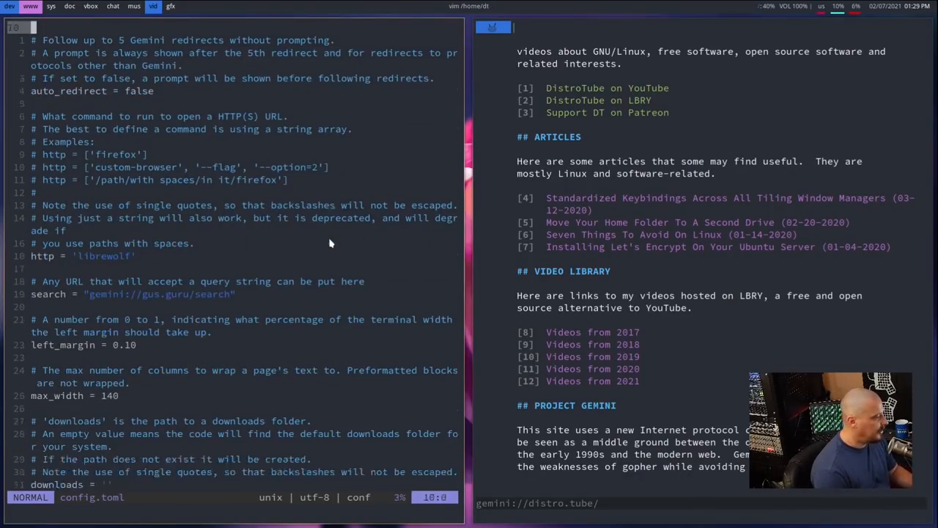
pyautogui.scroll(-3)
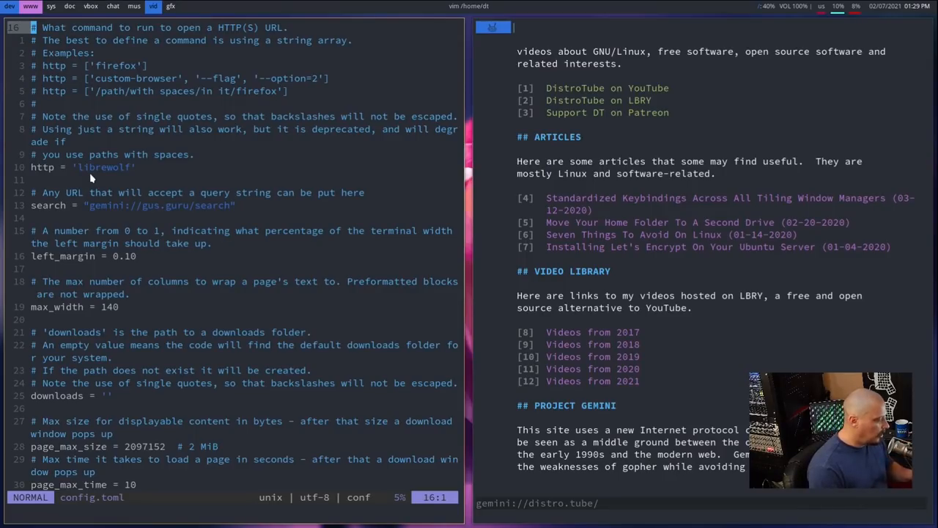
pyautogui.moveTo(115, 229)
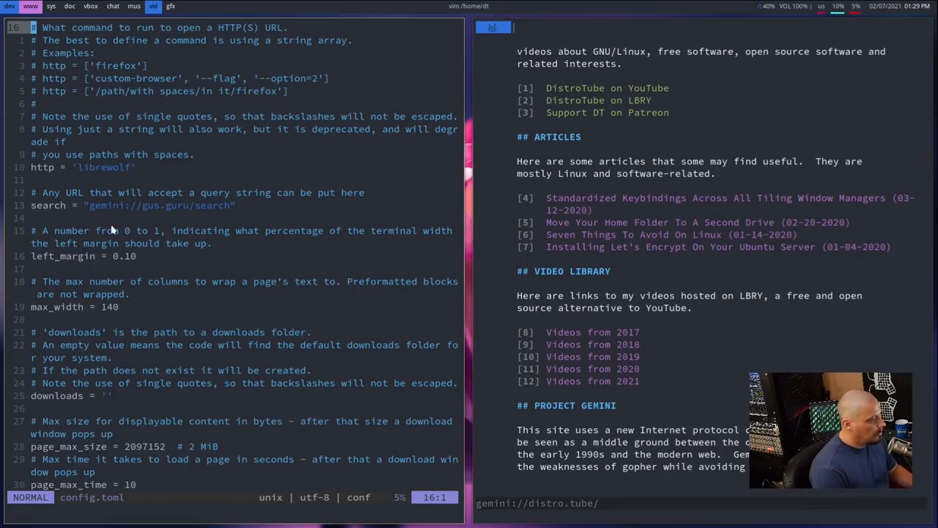
pyautogui.moveTo(135, 214)
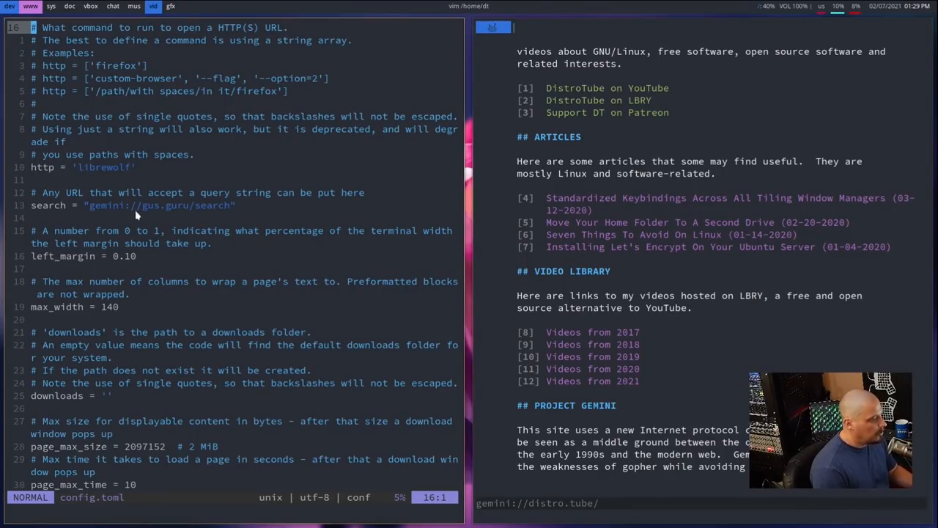
pyautogui.moveTo(64, 223)
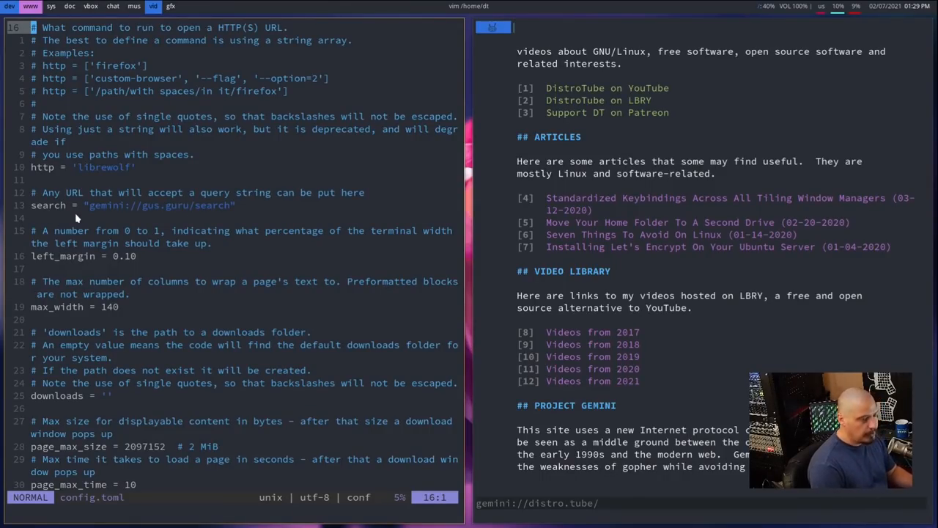
pyautogui.scroll(-3)
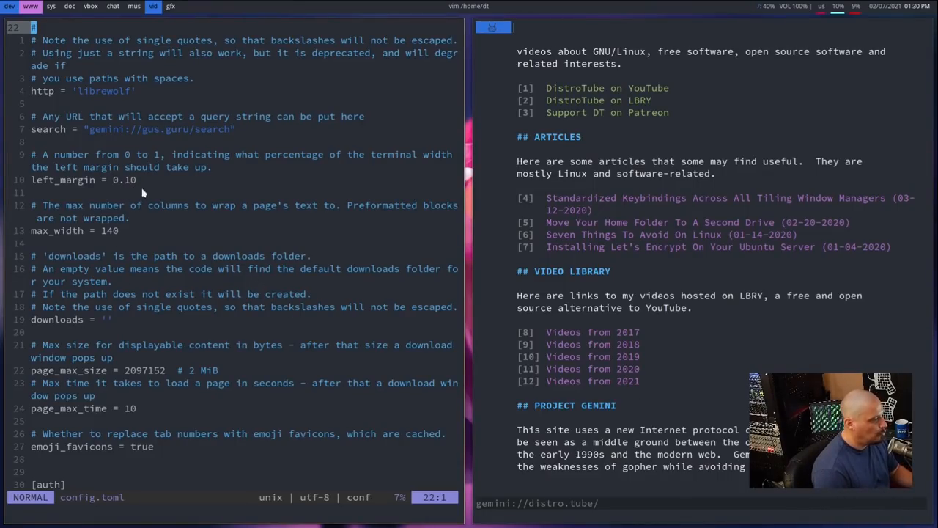
pyautogui.moveTo(149, 222)
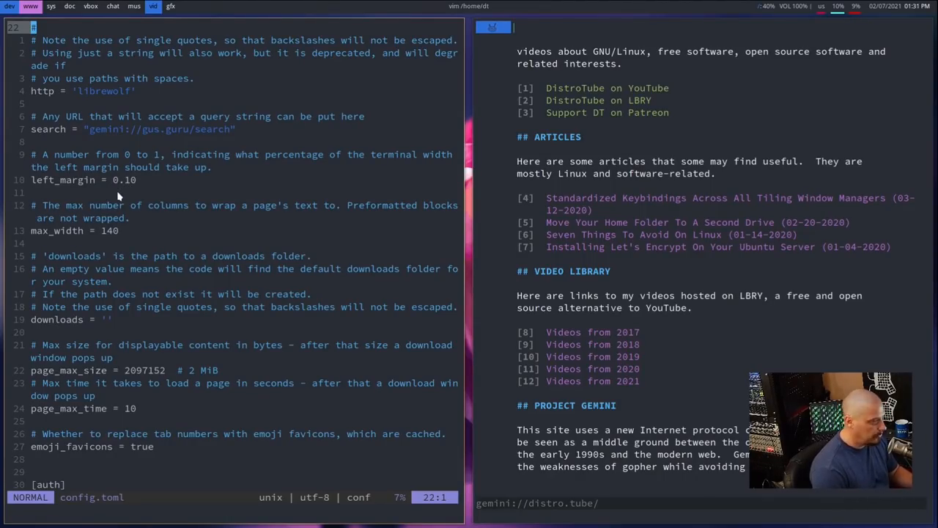
pyautogui.moveTo(57, 240)
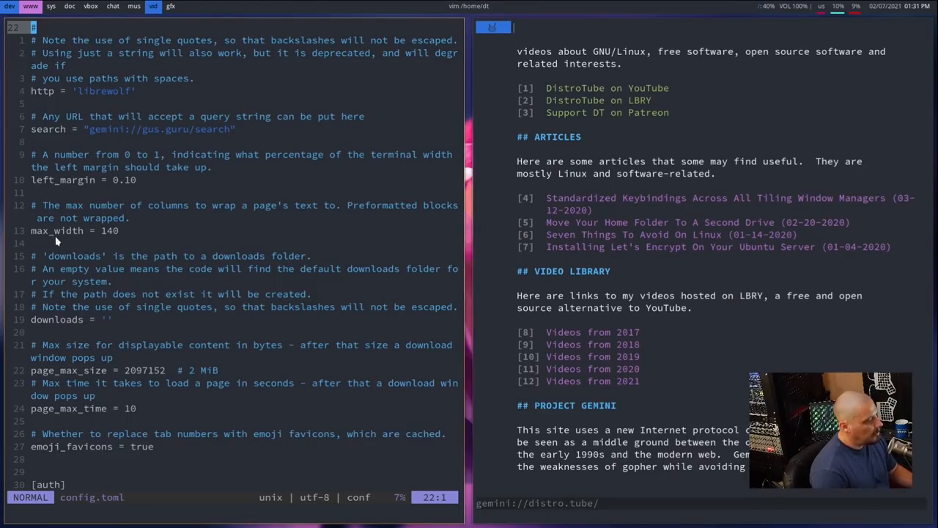
pyautogui.moveTo(108, 242)
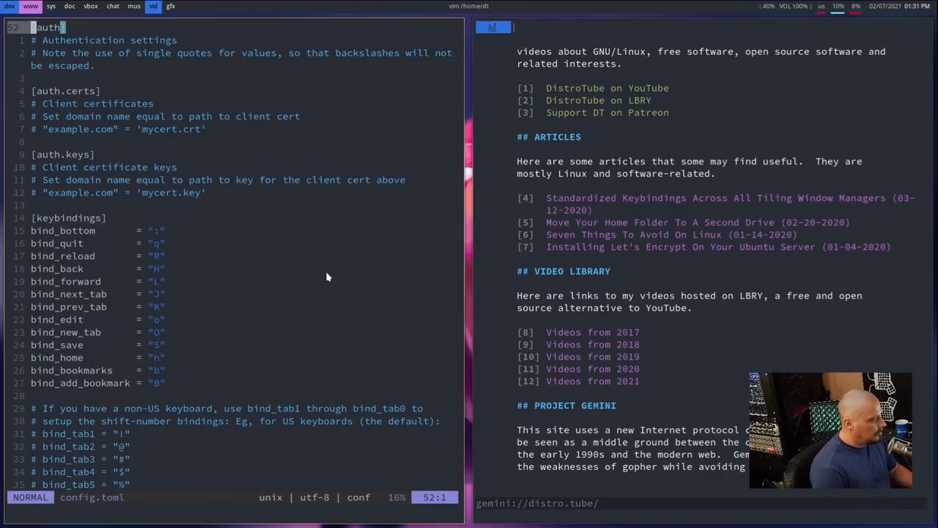
pyautogui.scroll(-3)
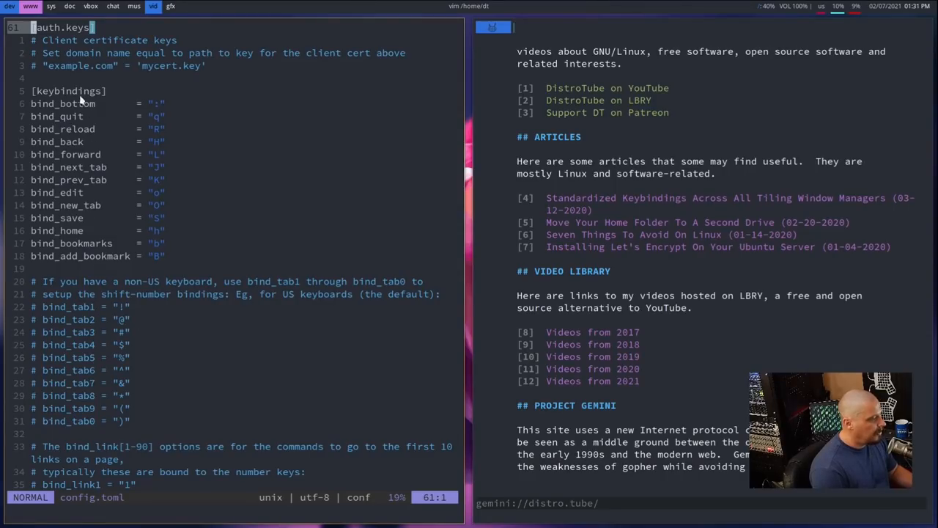
pyautogui.moveTo(134, 282)
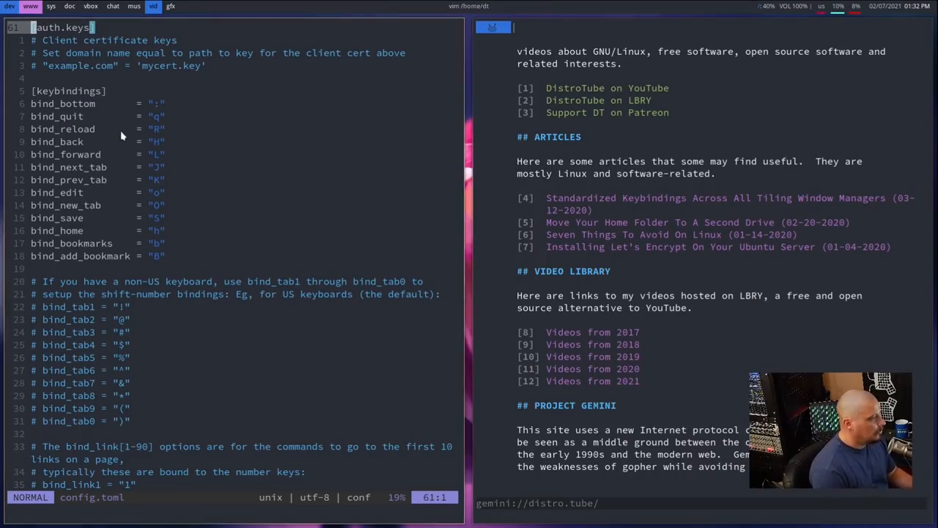
pyautogui.moveTo(112, 168)
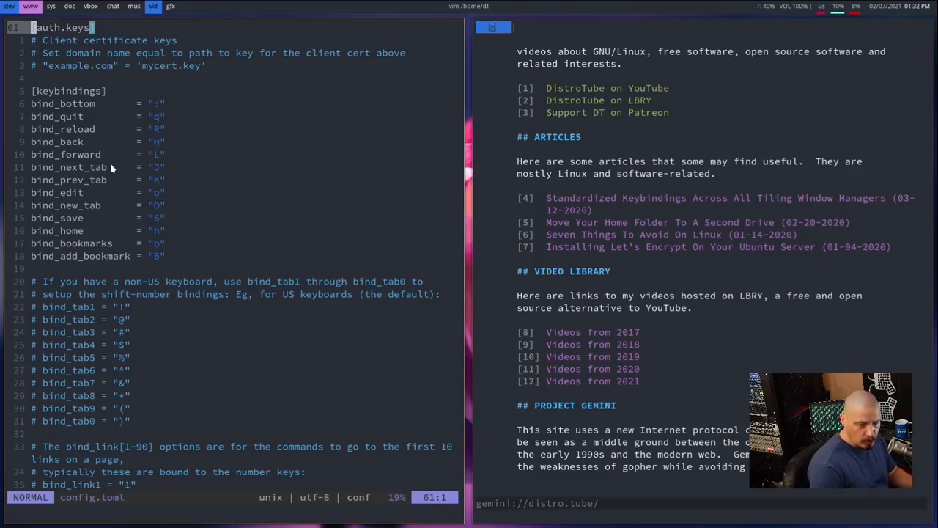
pyautogui.moveTo(390, 91)
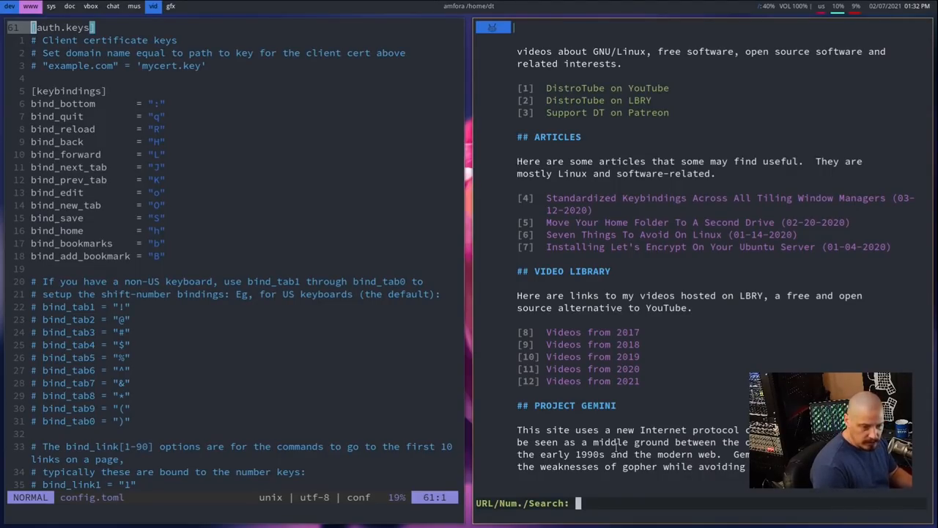
pyautogui.write('gemini://distro.tube/')
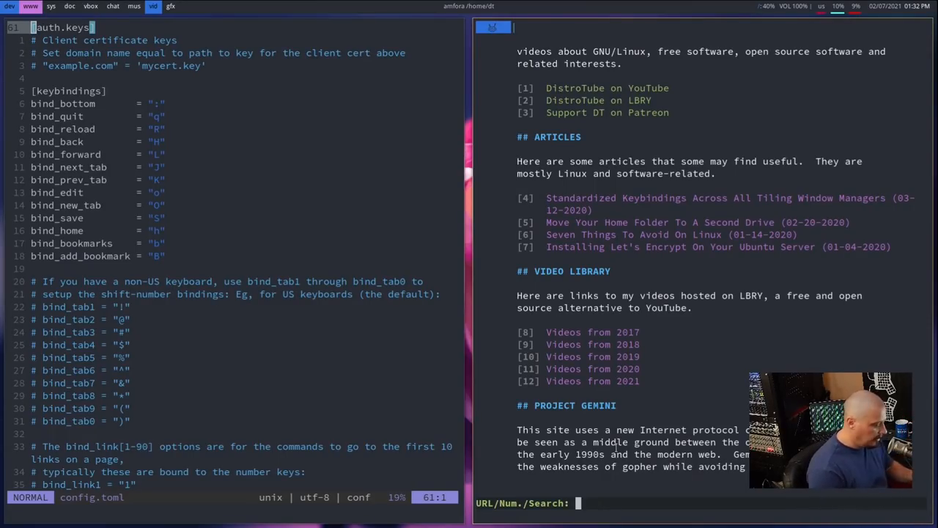
pyautogui.write('gemini://distro.tube/')
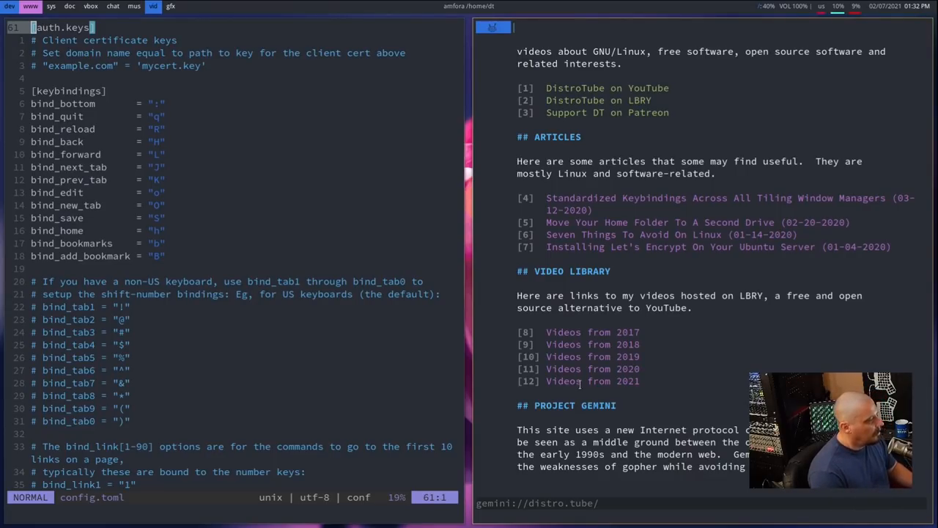
pyautogui.moveTo(703, 349)
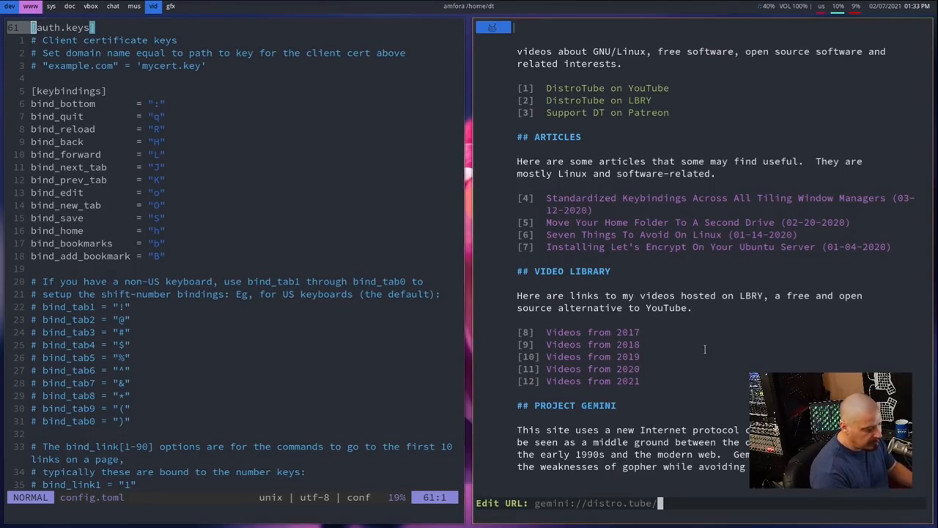
pyautogui.write('in')
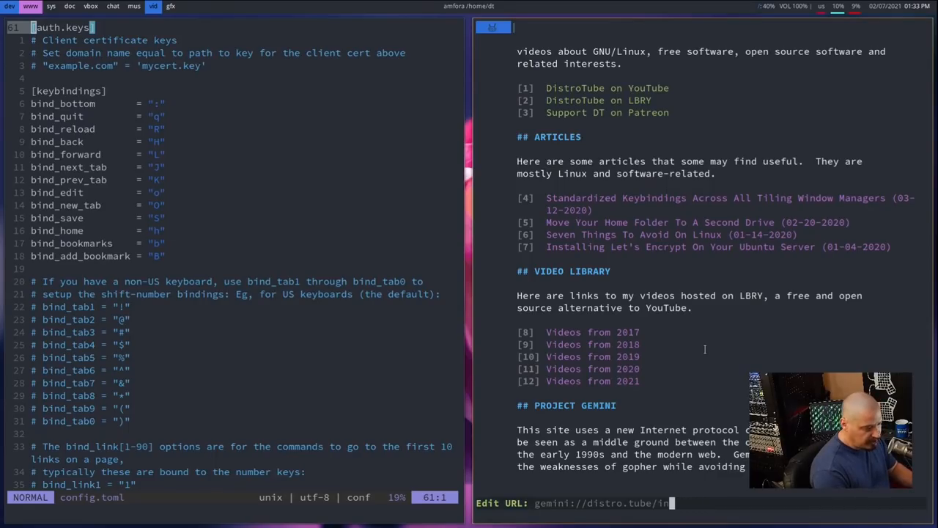
pyautogui.press('BackSpace')
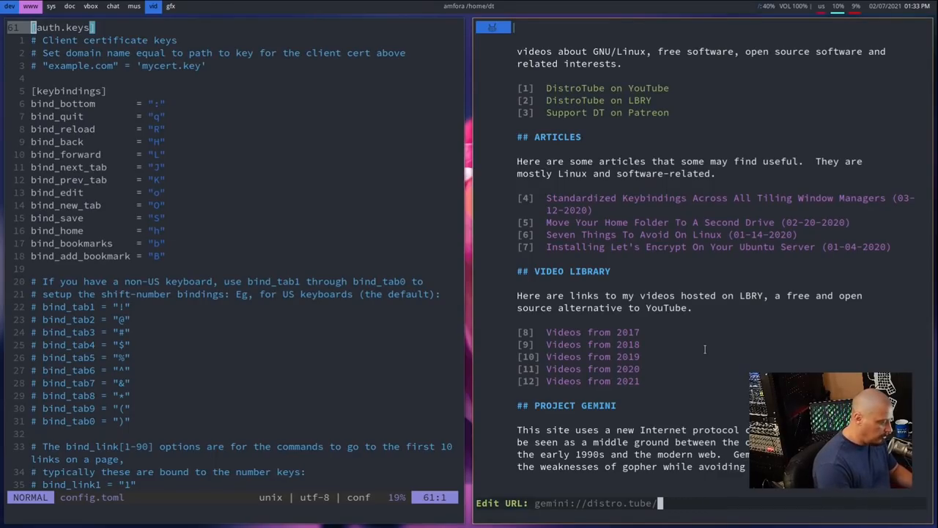
pyautogui.write('next.gm')
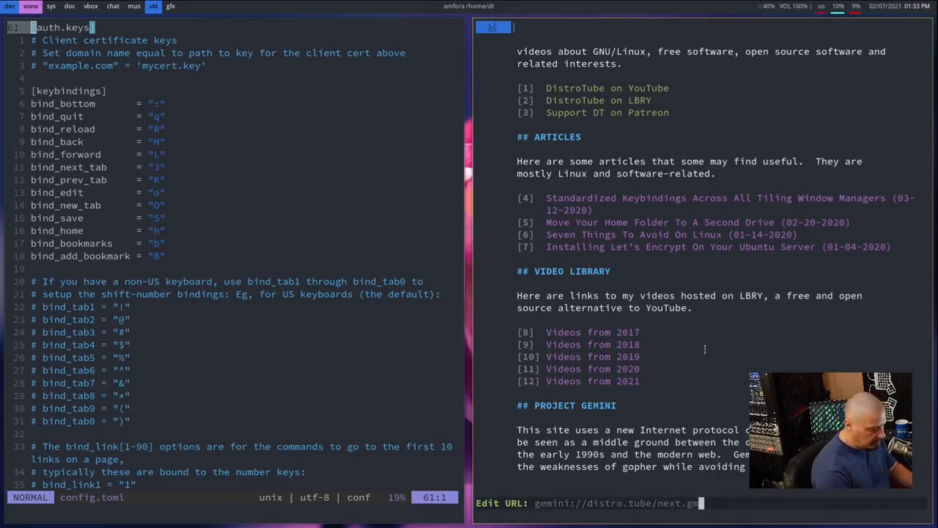
pyautogui.press('BackSpace')
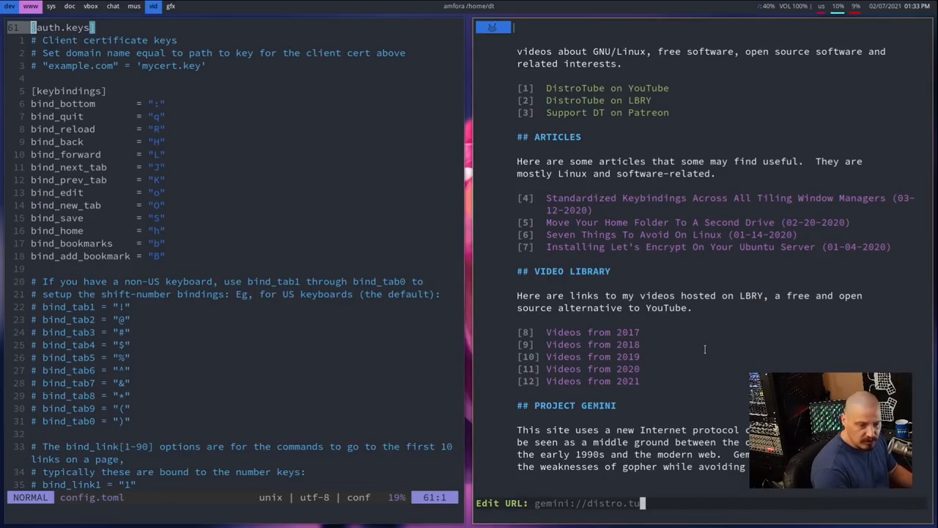
pyautogui.press('Return')
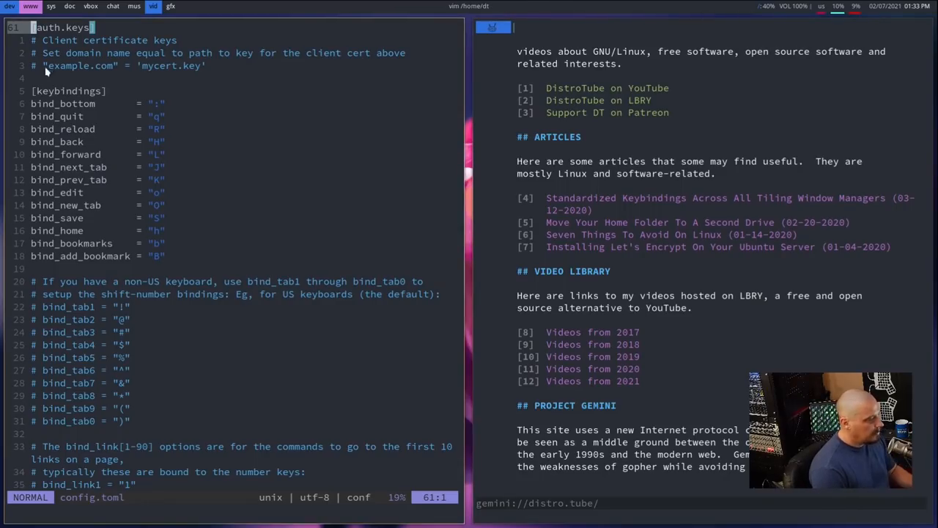
pyautogui.moveTo(67, 268)
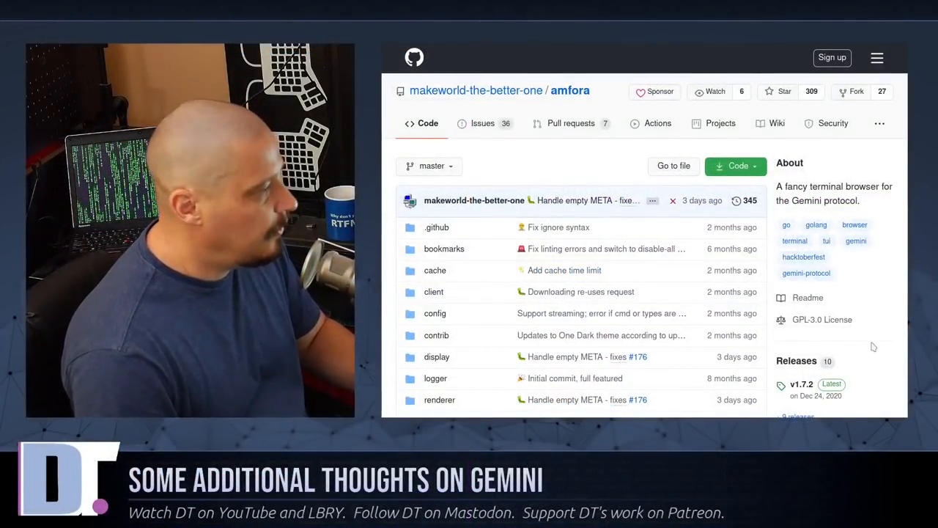
# - Navigate the amfora repository into config/keybindings.go
pyautogui.scroll(-3)
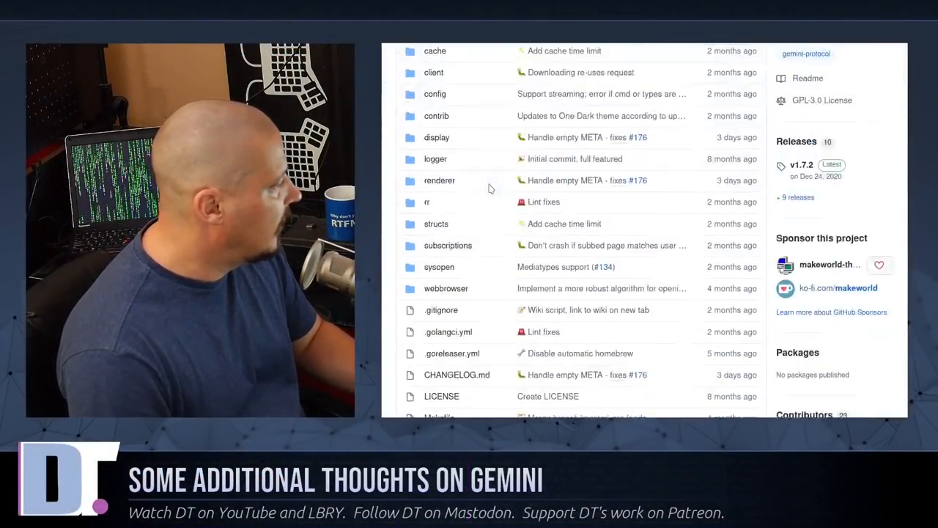
pyautogui.scroll(3)
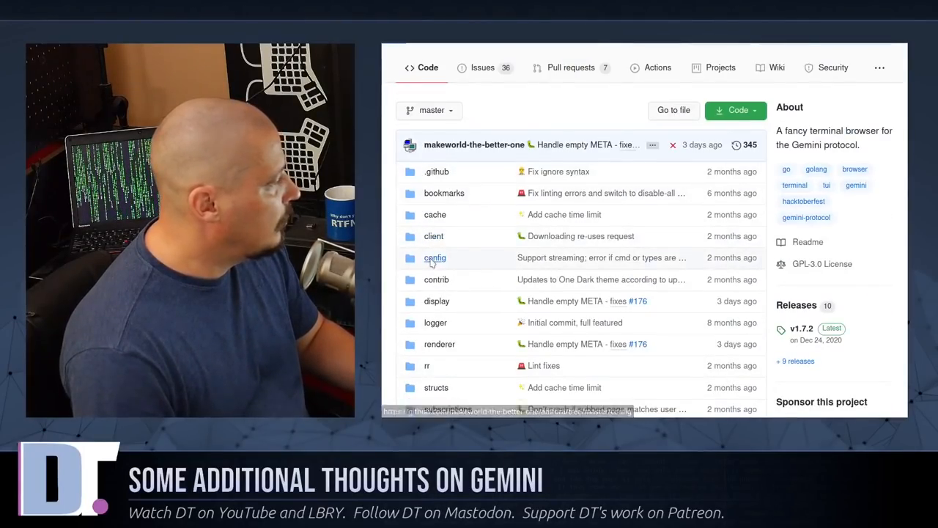
pyautogui.click(433, 258)
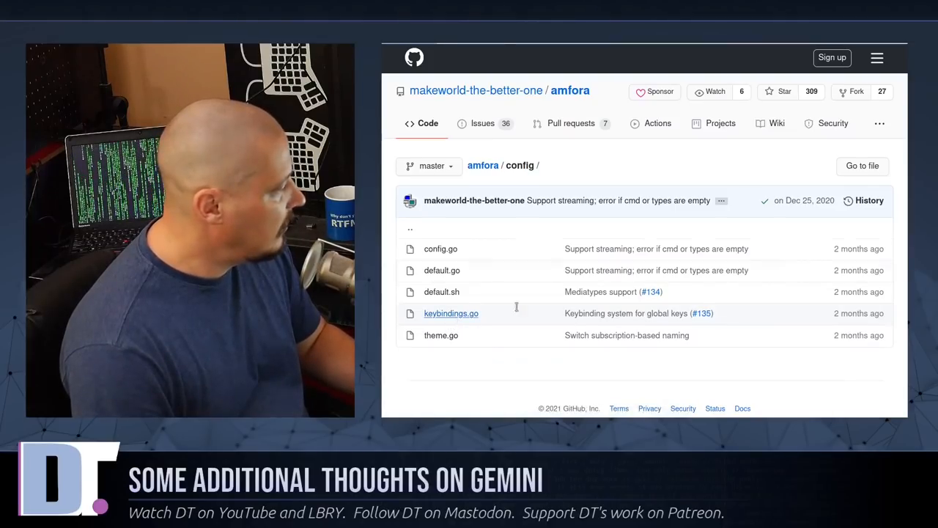
pyautogui.click(452, 314)
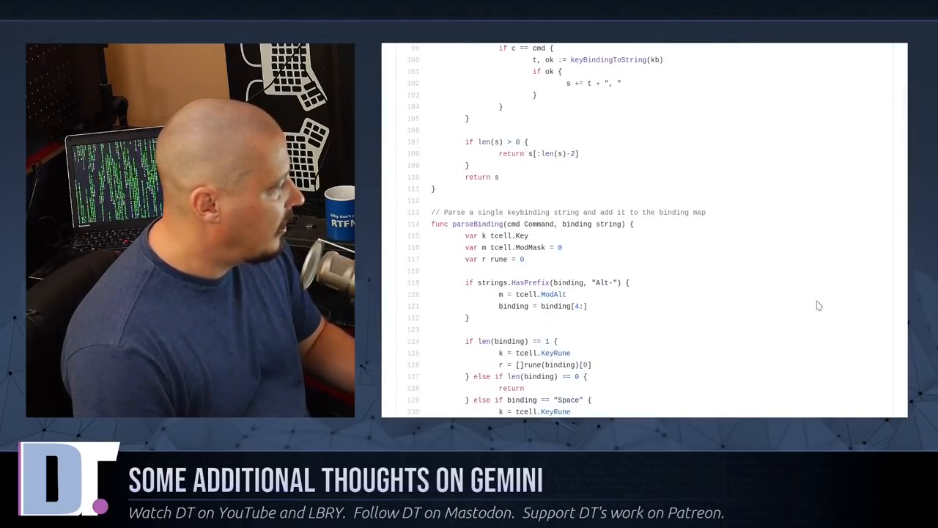
# - Locate the KeyInit map and highlight the bind_link1 setting name
pyautogui.scroll(-3)
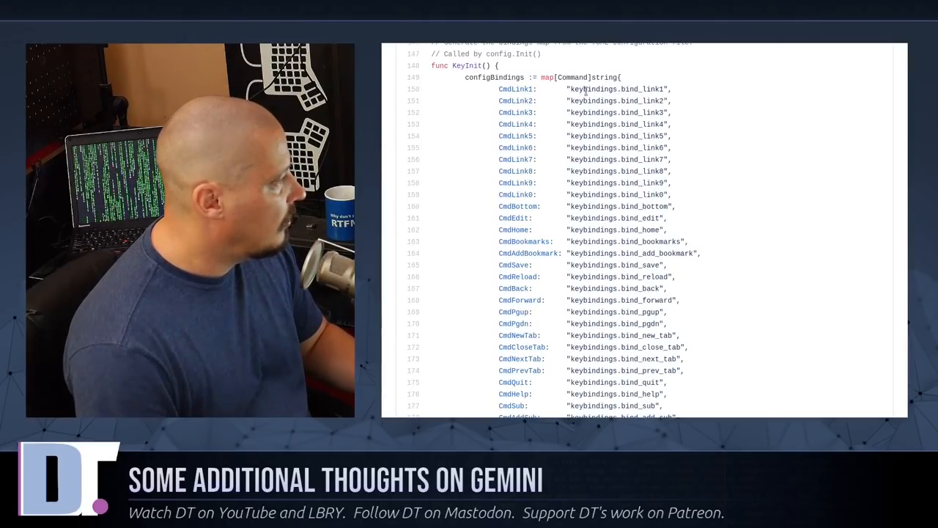
pyautogui.doubleClick(643, 90)
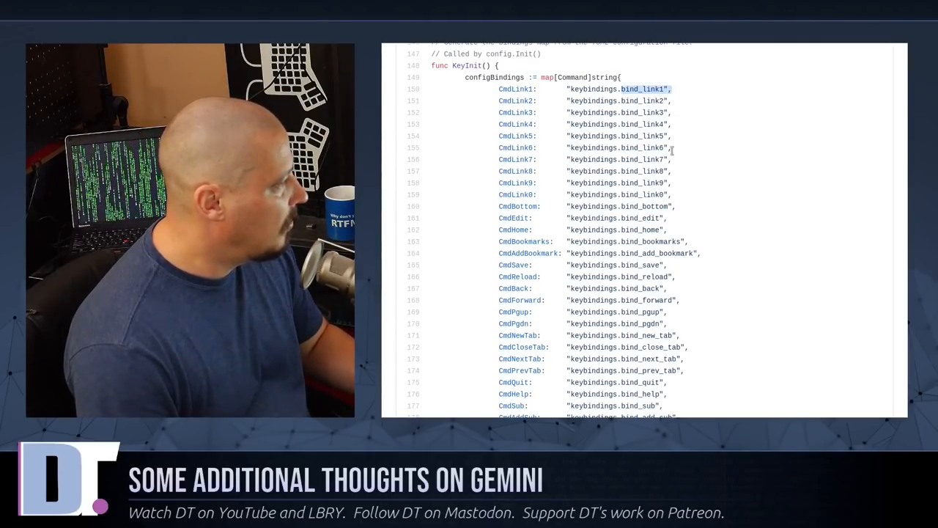
pyautogui.scroll(-3)
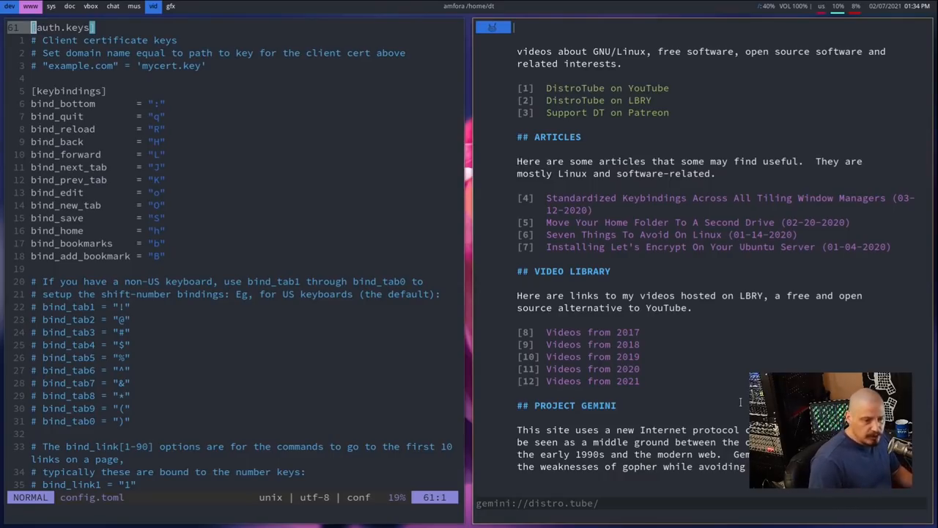
pyautogui.moveTo(695, 352)
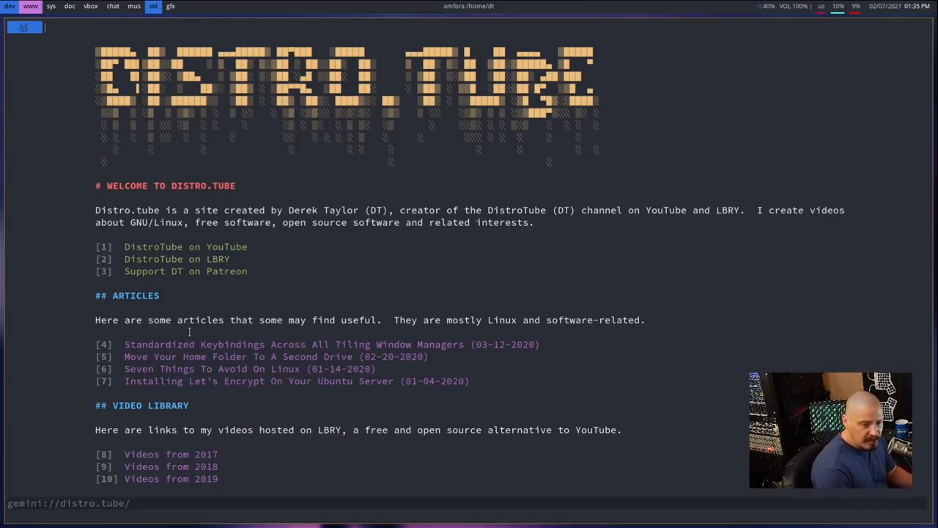
# - Scroll the fullscreen distro.tube capsule down to the Project Gemini sections
pyautogui.scroll(-3)
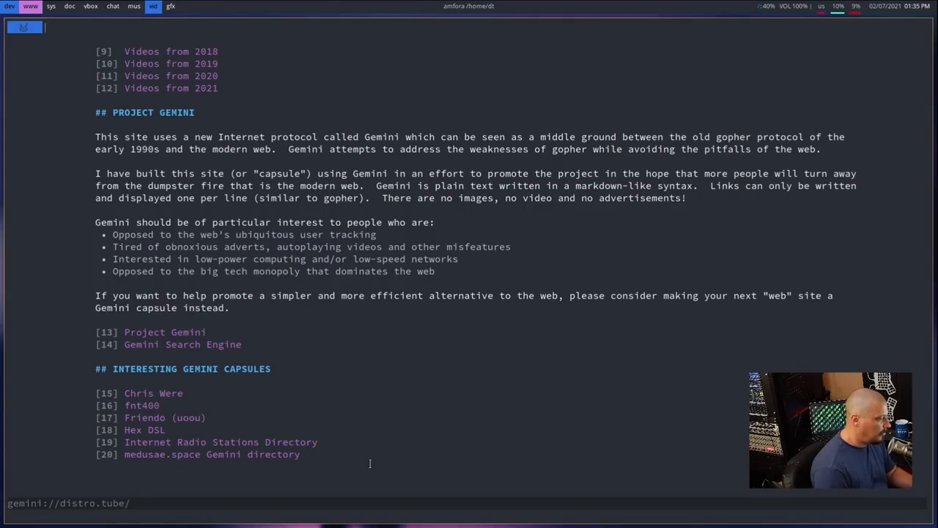
pyautogui.moveTo(675, 394)
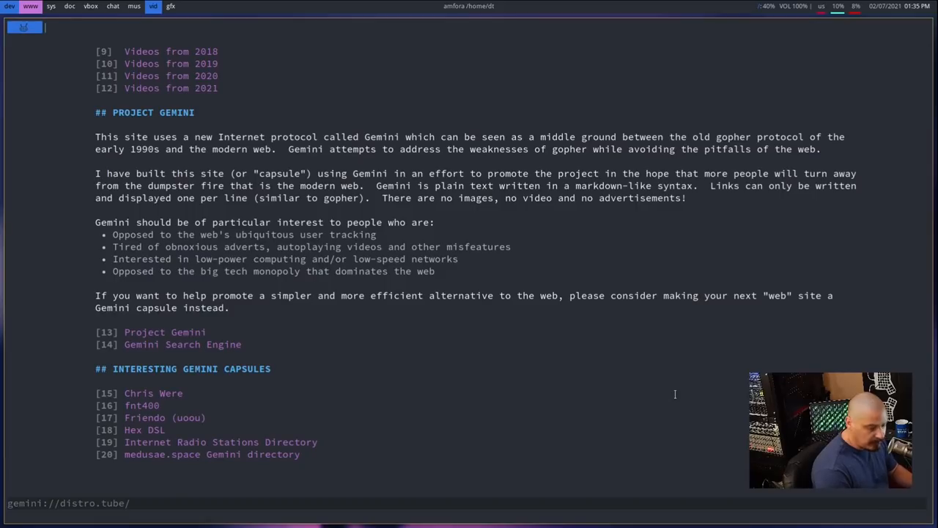
pyautogui.write('20')
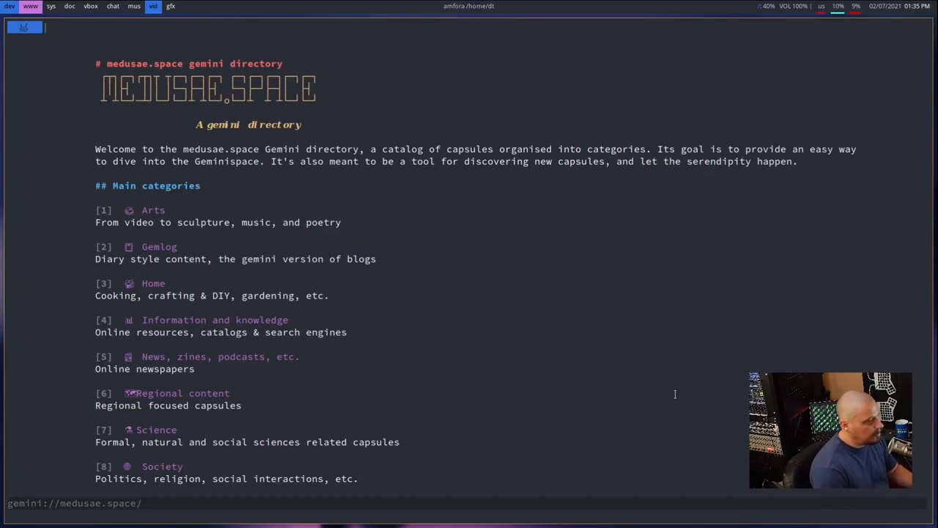
pyautogui.scroll(-3)
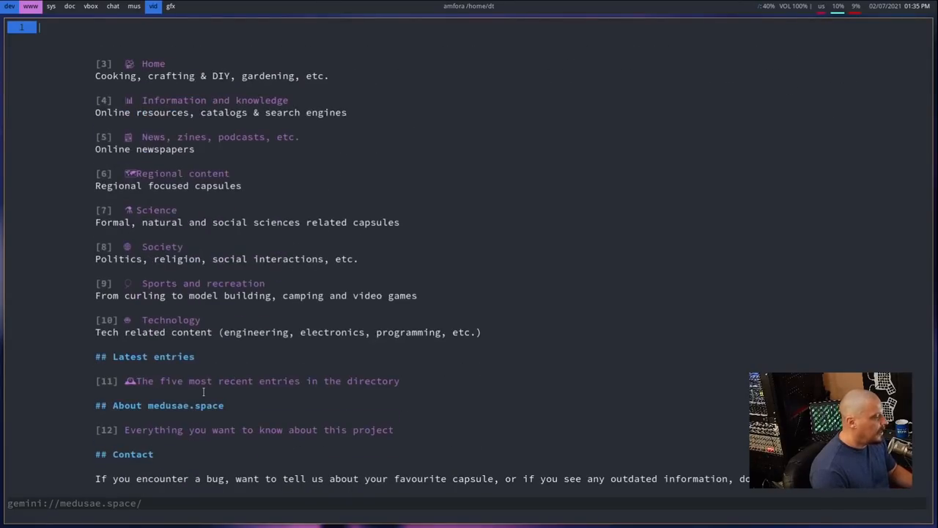
pyautogui.scroll(3)
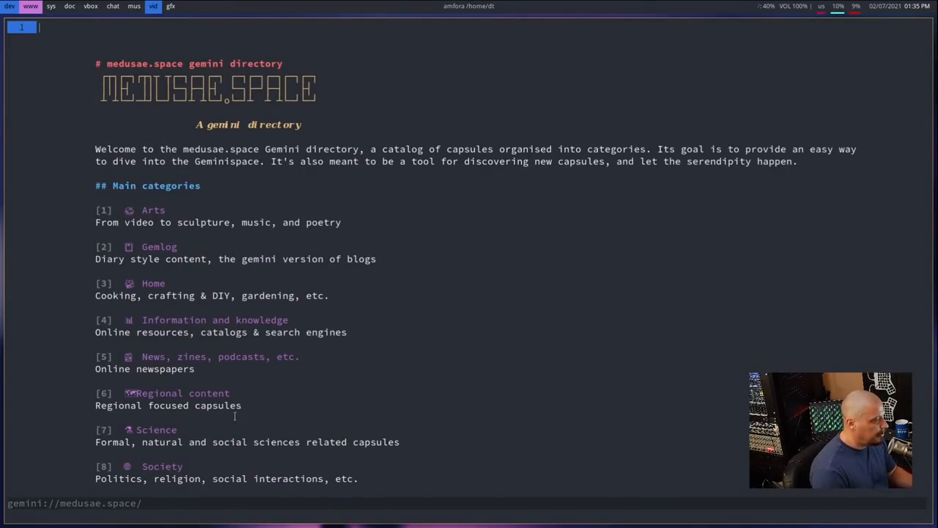
pyautogui.moveTo(437, 422)
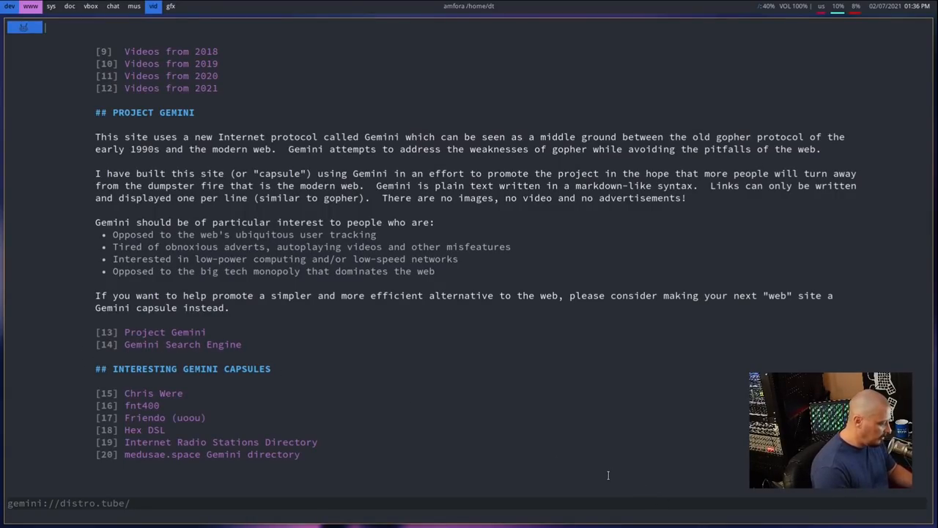
pyautogui.write('14')
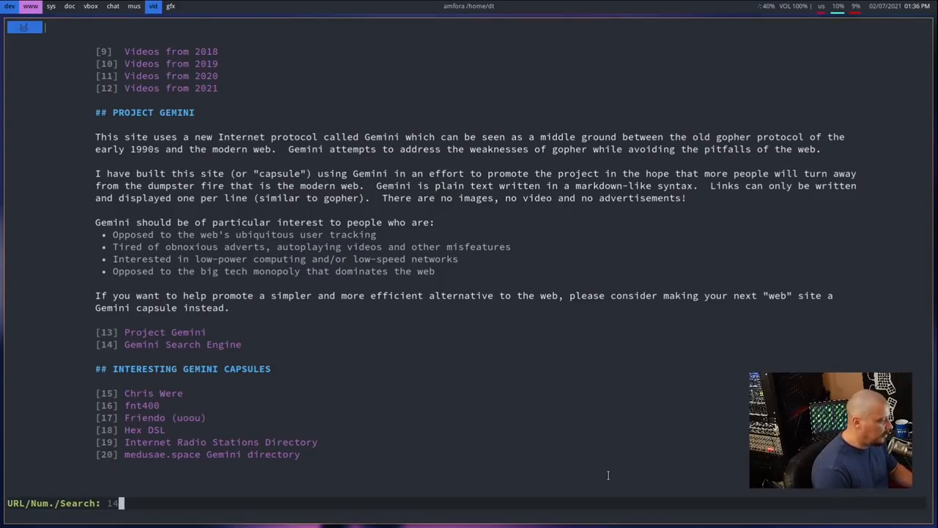
pyautogui.press('Return')
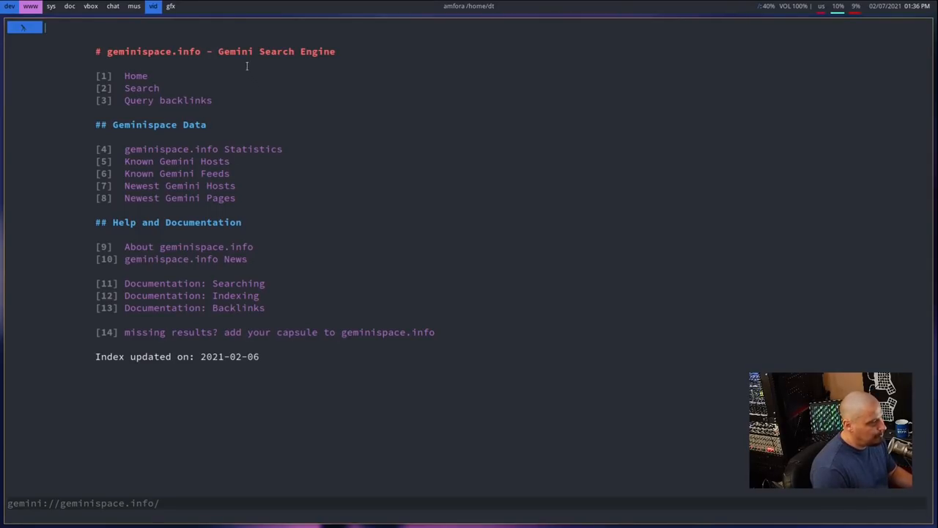
pyautogui.moveTo(462, 467)
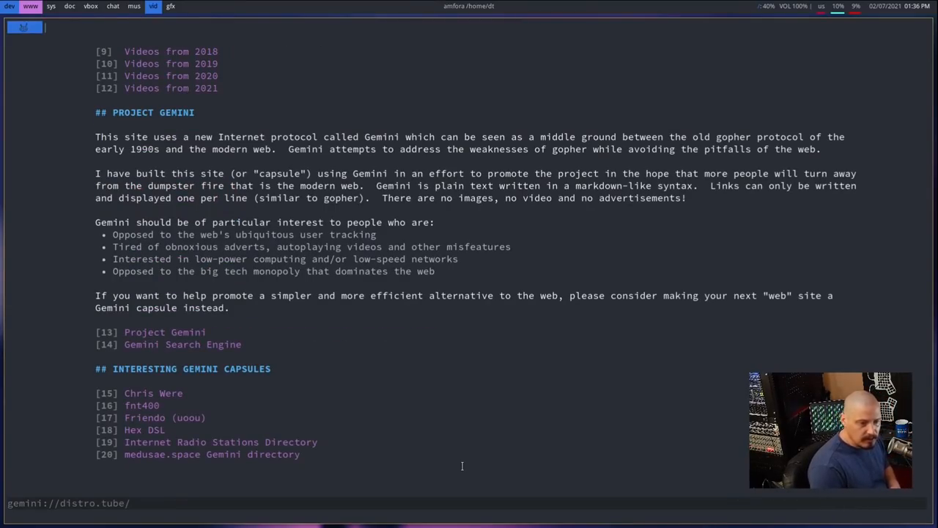
pyautogui.scroll(3)
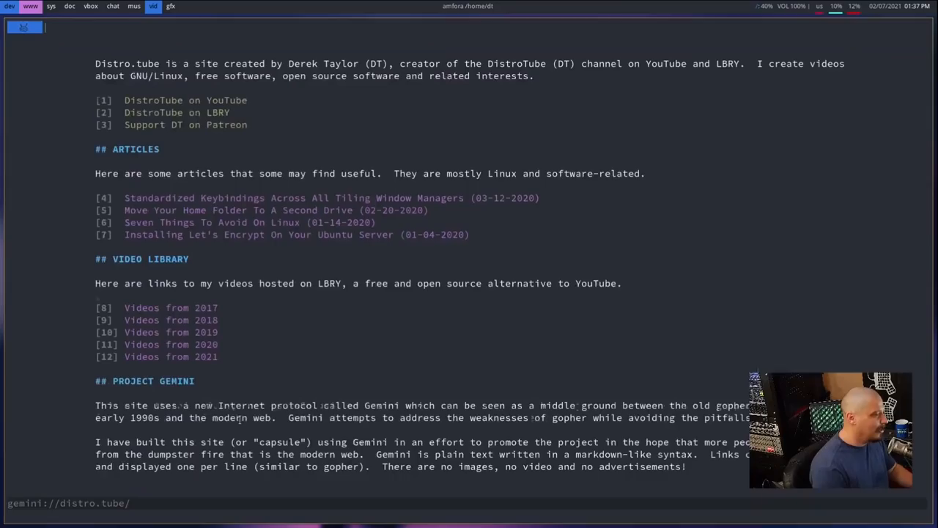
pyautogui.scroll(-3)
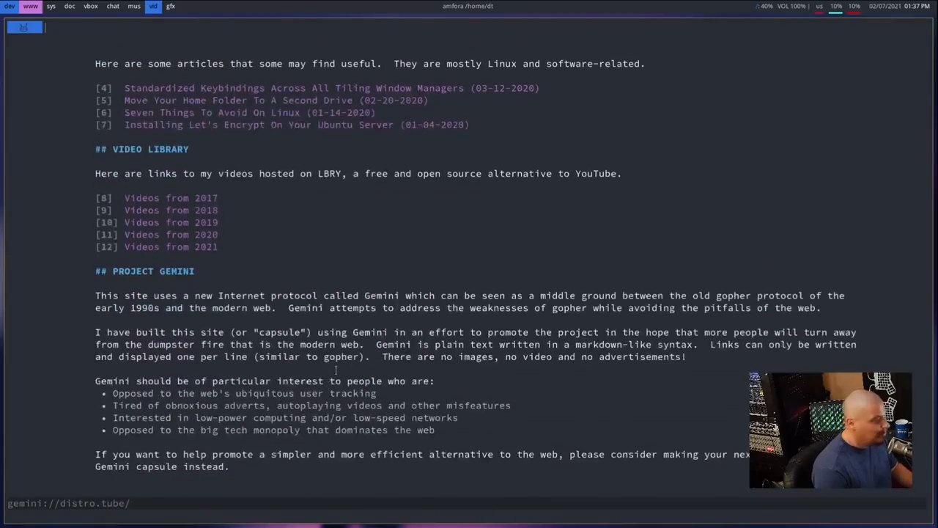
pyautogui.moveTo(539, 217)
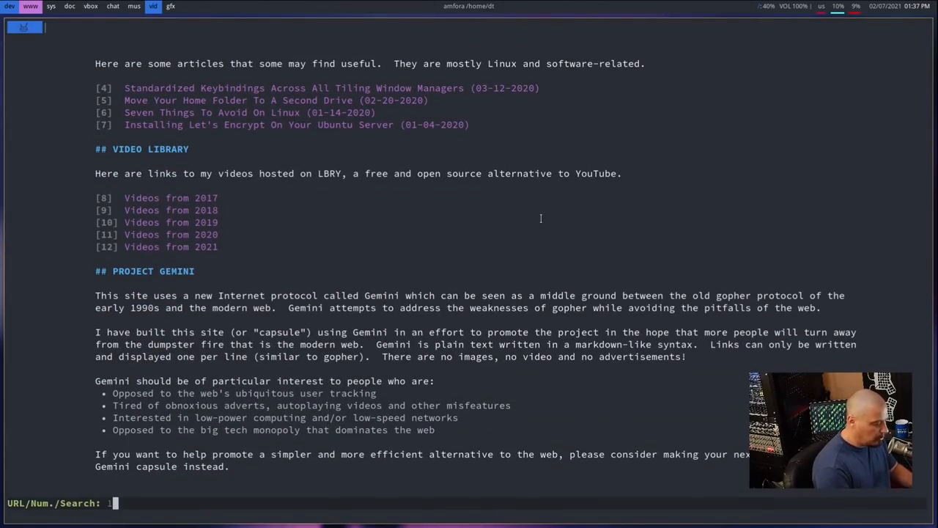
pyautogui.write('1')
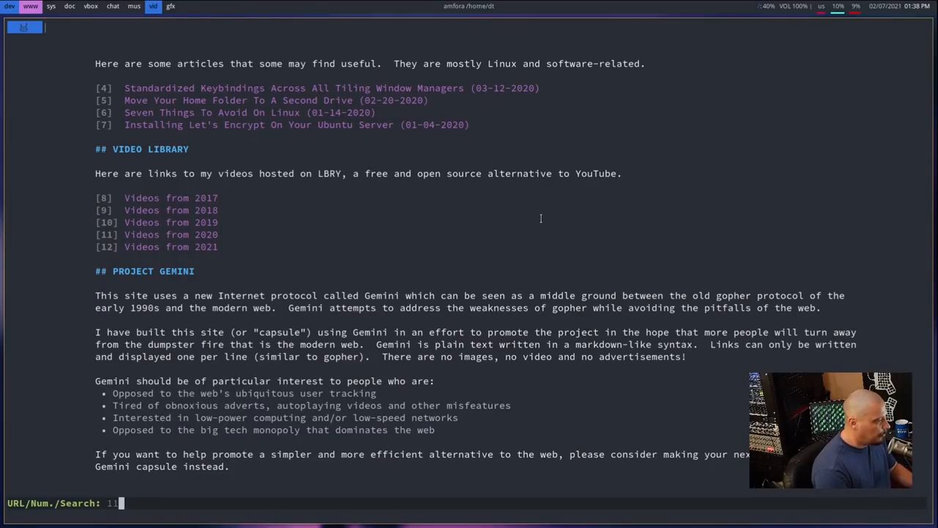
pyautogui.press('Return')
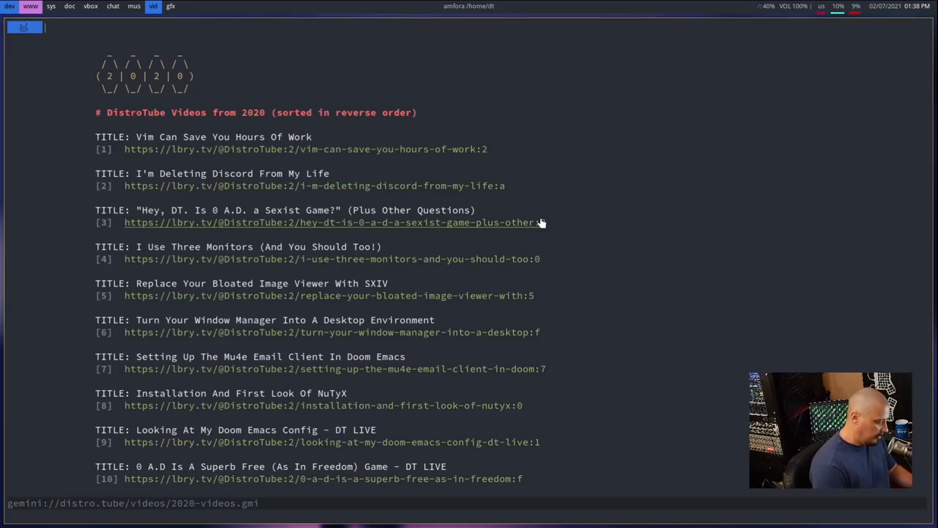
pyautogui.scroll(-3)
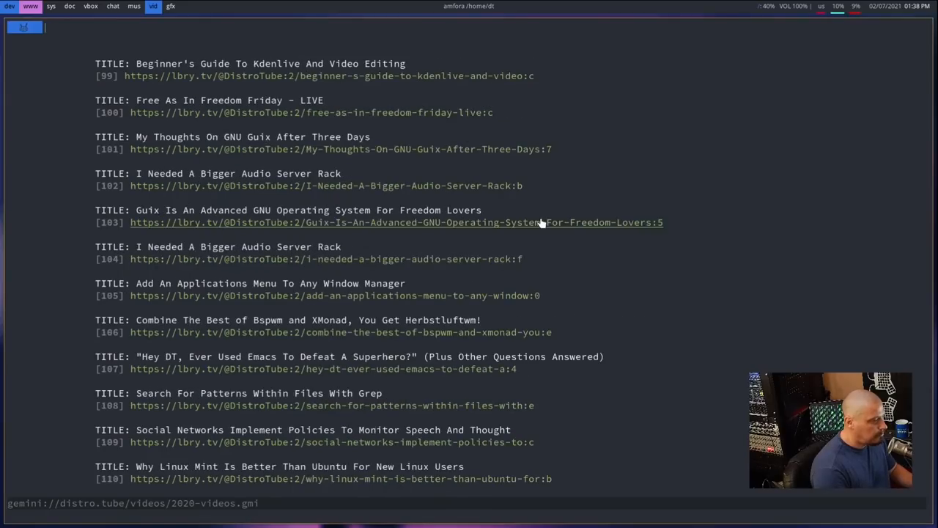
pyautogui.scroll(-3)
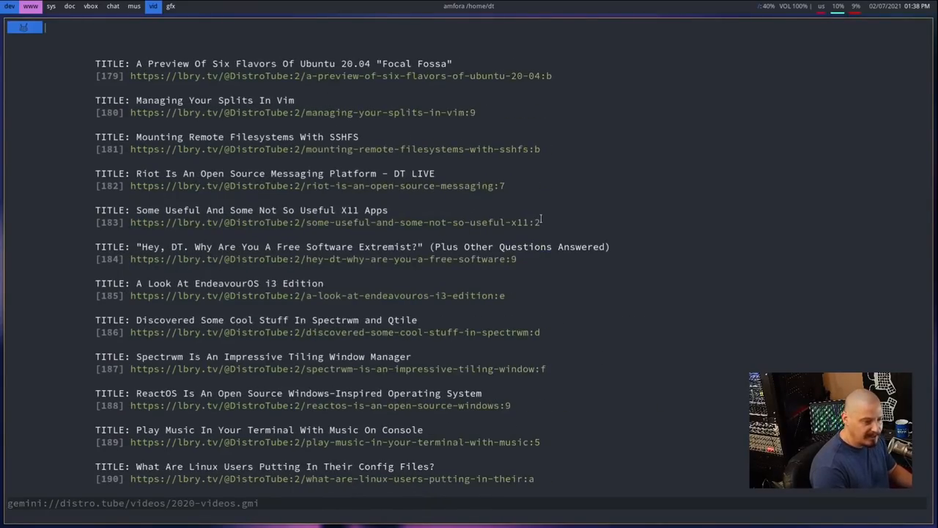
pyautogui.scroll(-3)
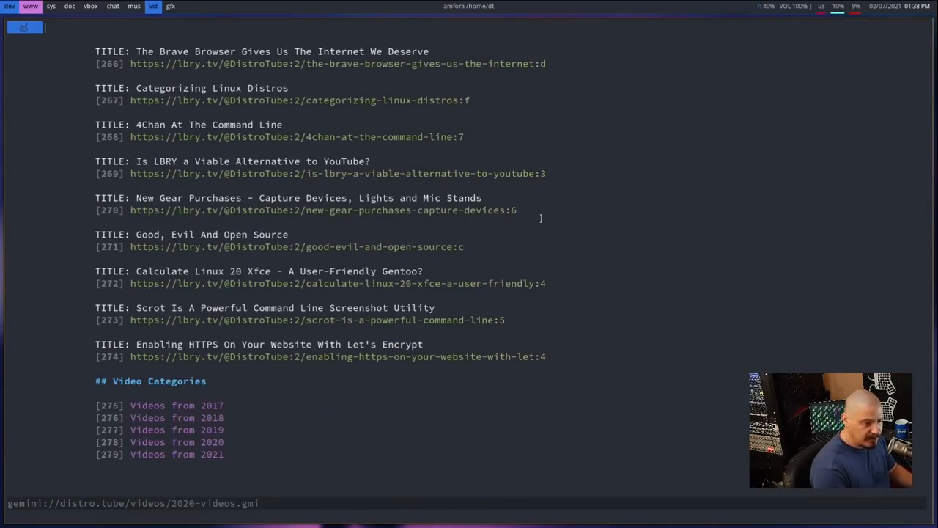
pyautogui.scroll(3)
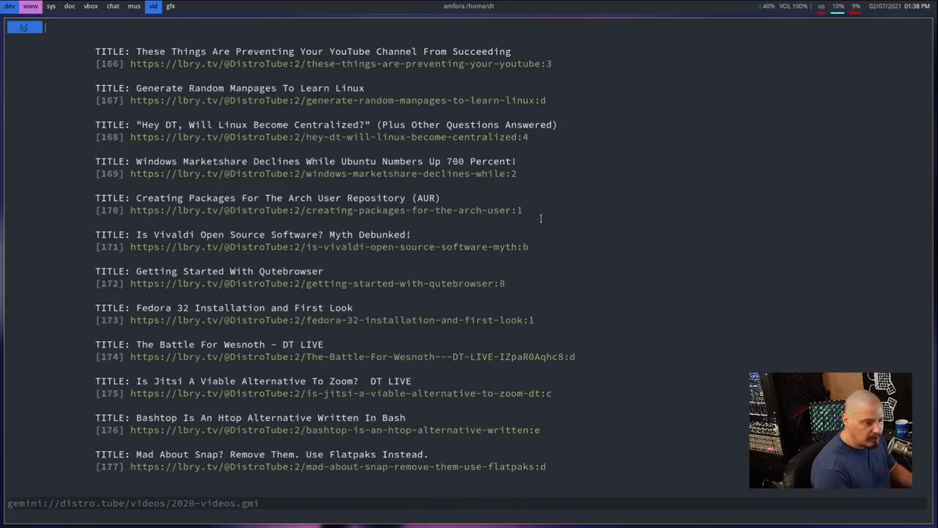
pyautogui.scroll(3)
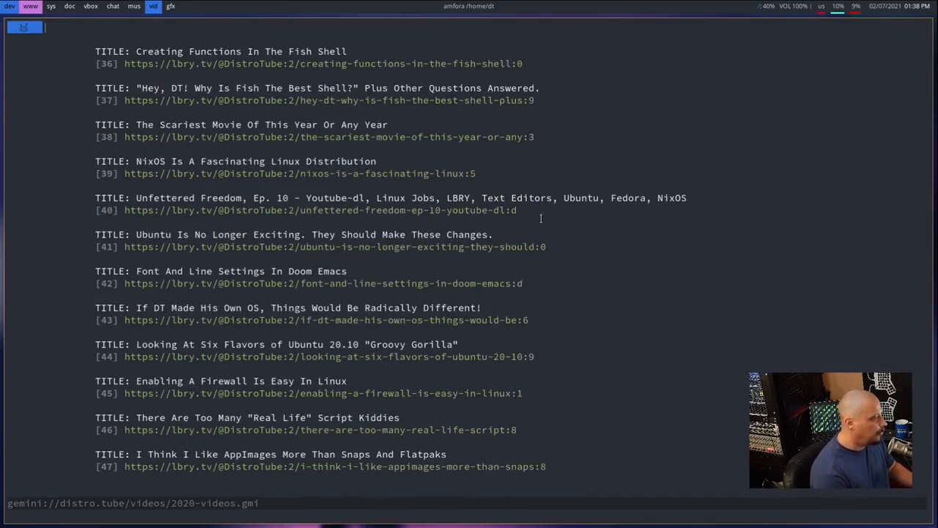
pyautogui.scroll(3)
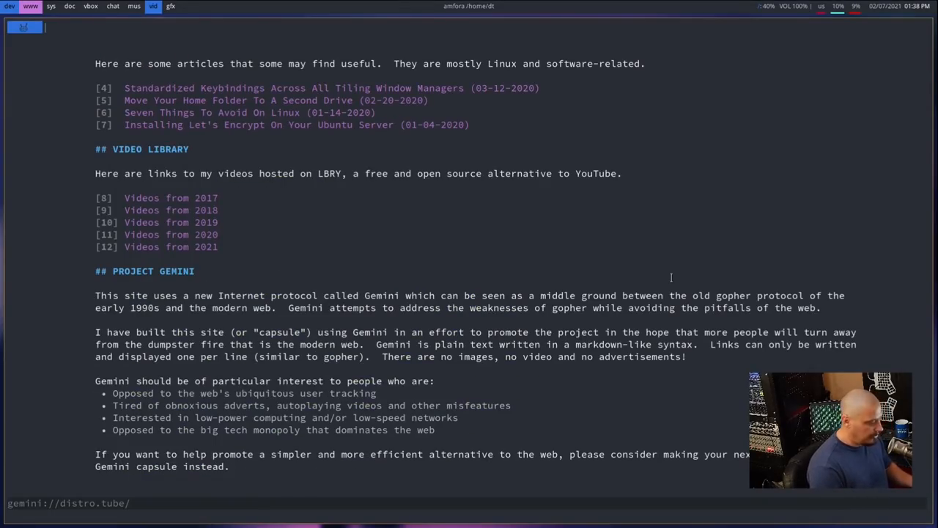
pyautogui.scroll(3)
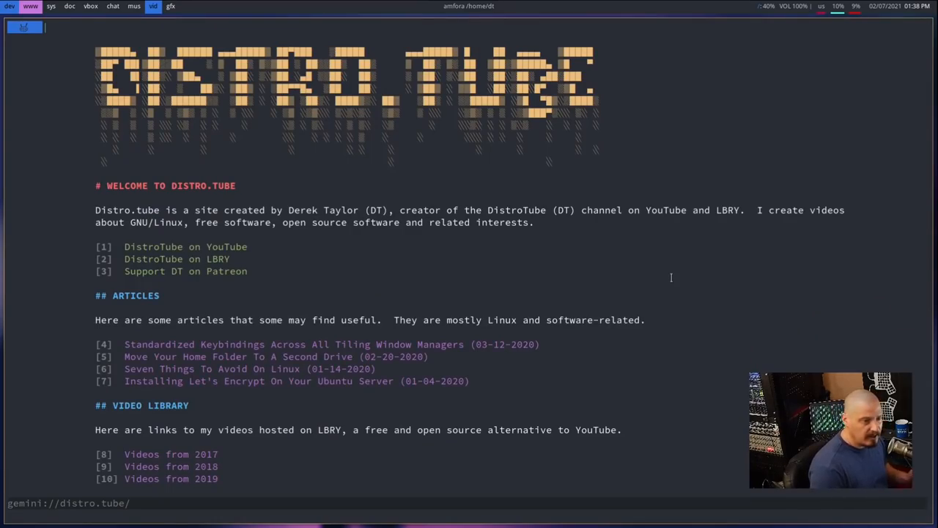